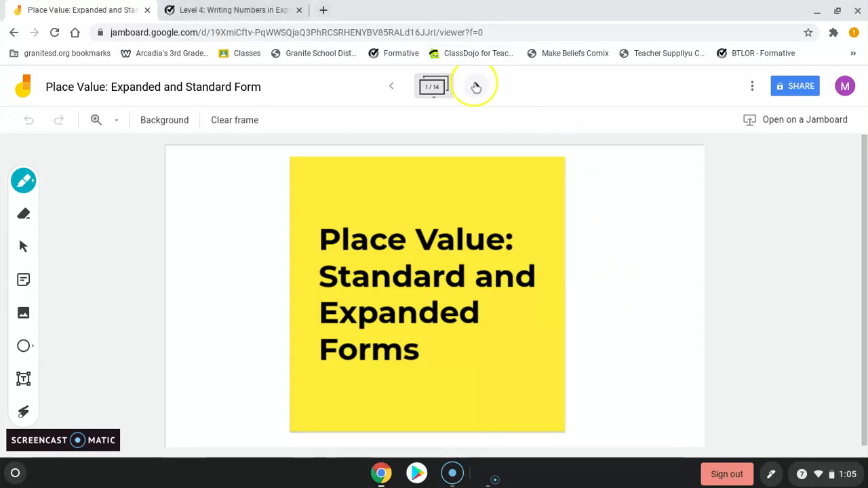
Step past the title frame, laser-point at 7 and 5,390, and reach the Expanded Form frame with 56.
{"action": "left_click", "coordinate": [476, 87]}
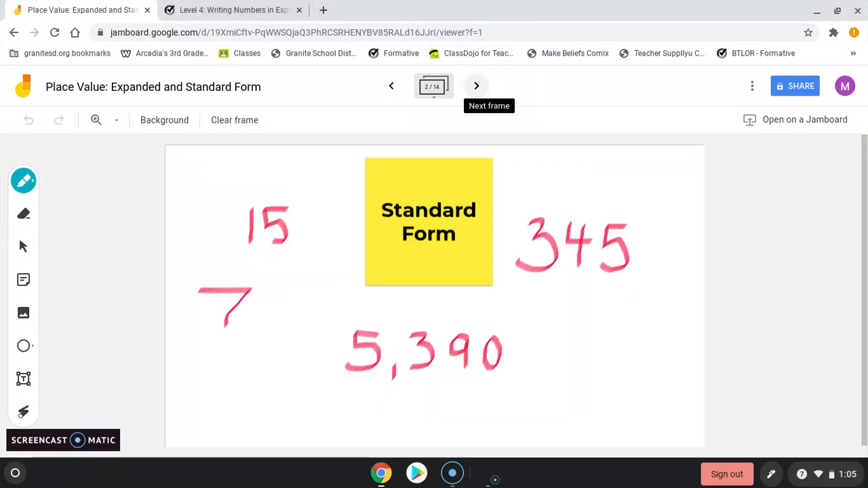
{"action": "mouse_move", "coordinate": [23, 413]}
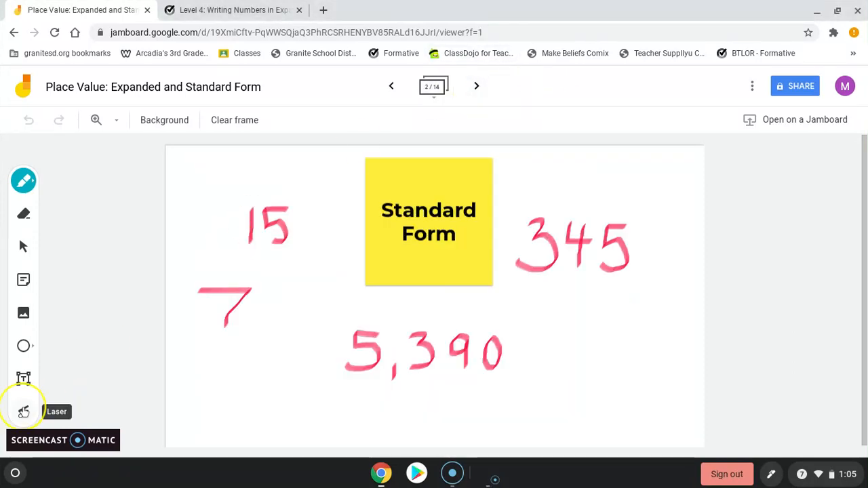
{"action": "left_click", "coordinate": [23, 413]}
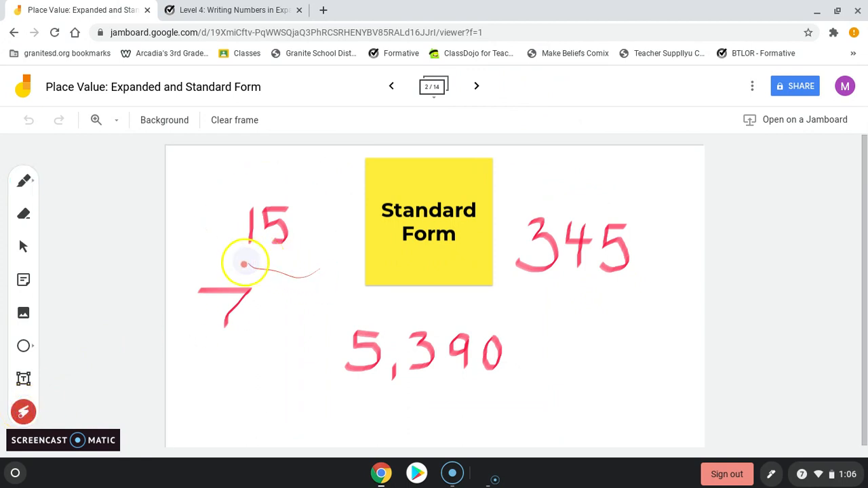
{"action": "left_click_drag", "start_coordinate": [244, 264], "coordinate": [212, 266]}
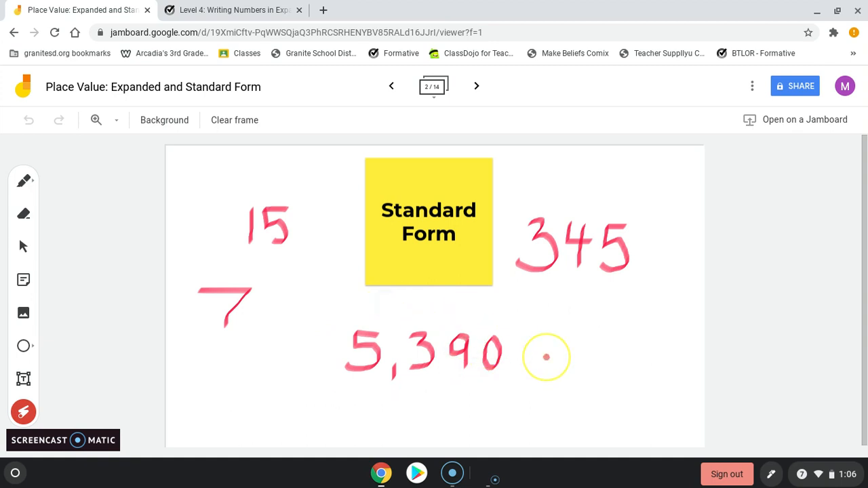
{"action": "left_click_drag", "start_coordinate": [545, 358], "coordinate": [491, 256]}
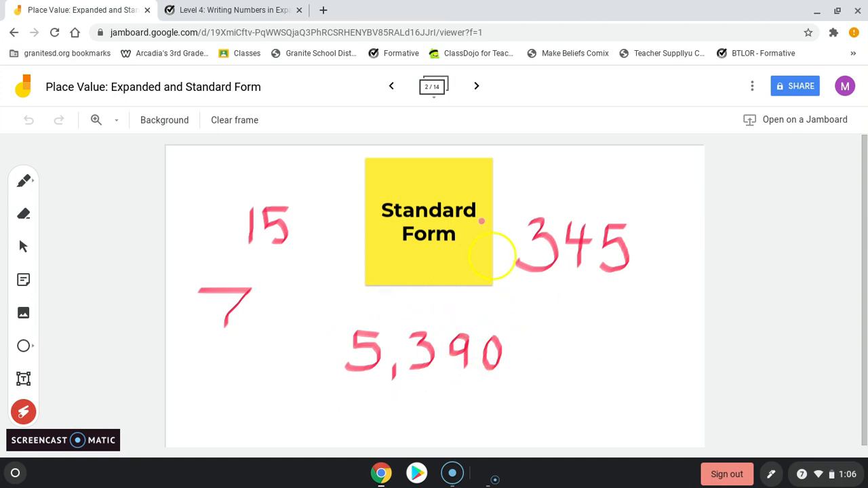
{"action": "left_click", "coordinate": [478, 87]}
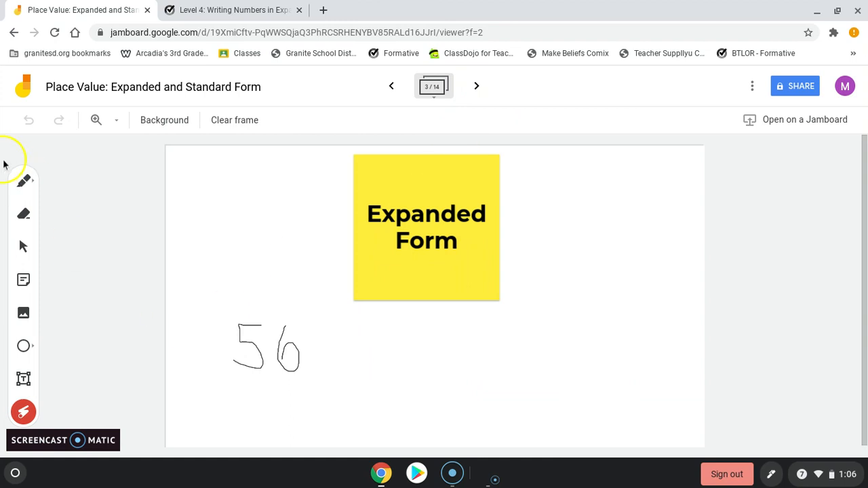
Write 50 + 6 in blue pen under 56 with an arrow over the 5, then advance to 723.
{"action": "left_click", "coordinate": [23, 181]}
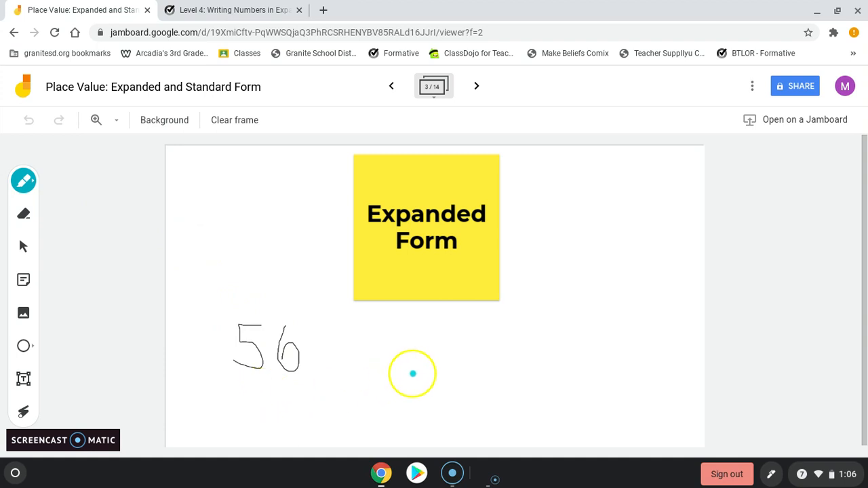
{"action": "left_click_drag", "start_coordinate": [413, 373], "coordinate": [311, 413]}
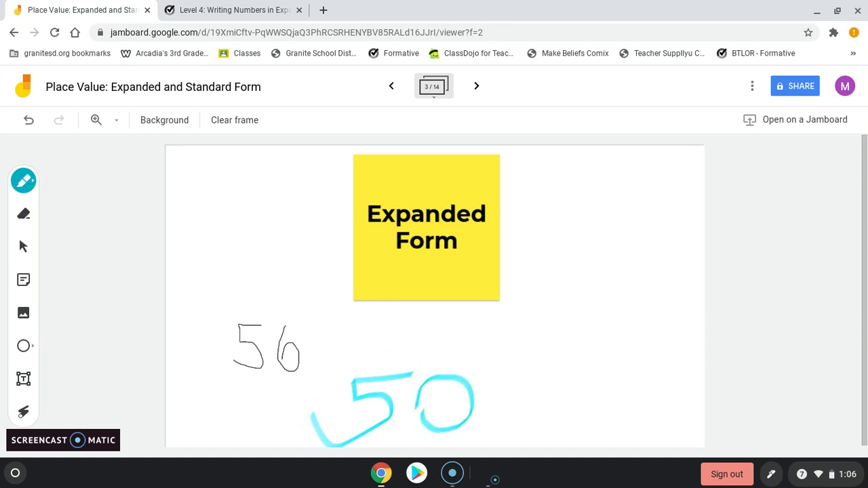
{"action": "left_click_drag", "start_coordinate": [505, 391], "coordinate": [532, 424]}
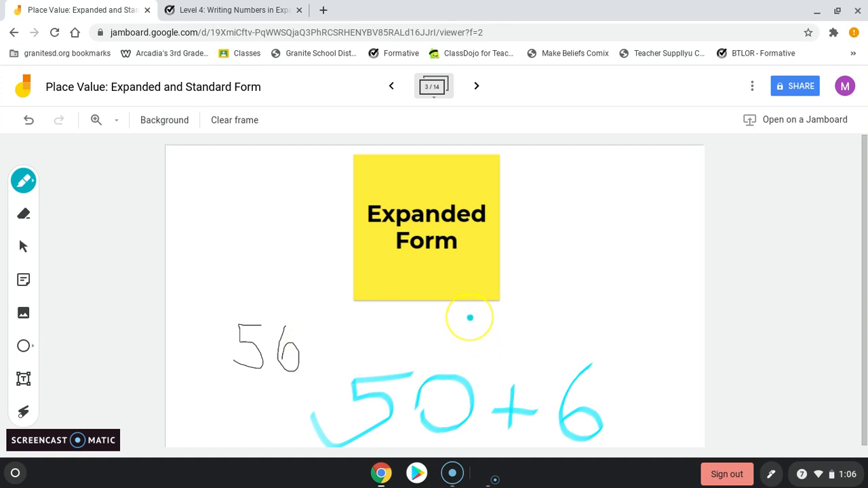
{"action": "left_click_drag", "start_coordinate": [469, 318], "coordinate": [453, 350]}
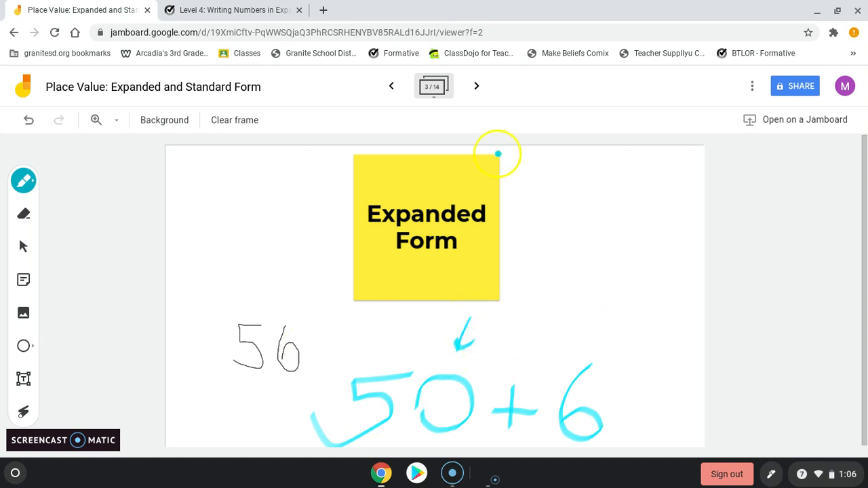
{"action": "left_click", "coordinate": [477, 86]}
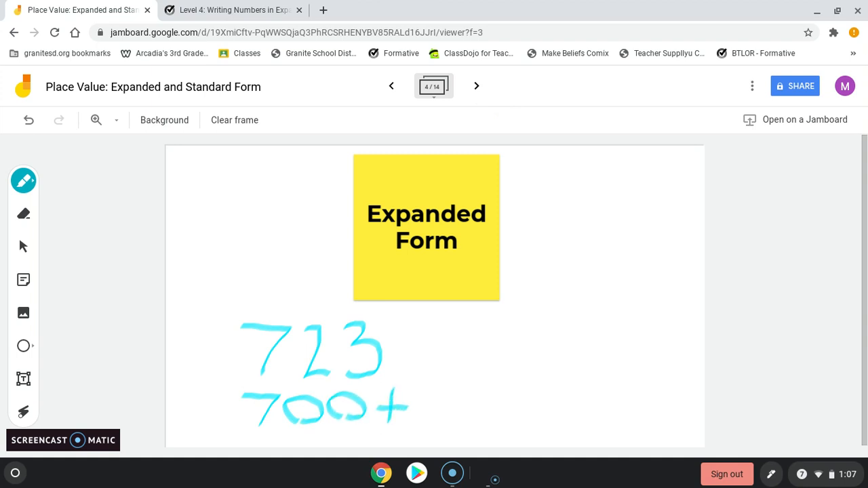
Draw a blue arrow over the 2 in 723 and advance to the 3,405 frame.
{"action": "left_click_drag", "start_coordinate": [325, 255], "coordinate": [319, 315]}
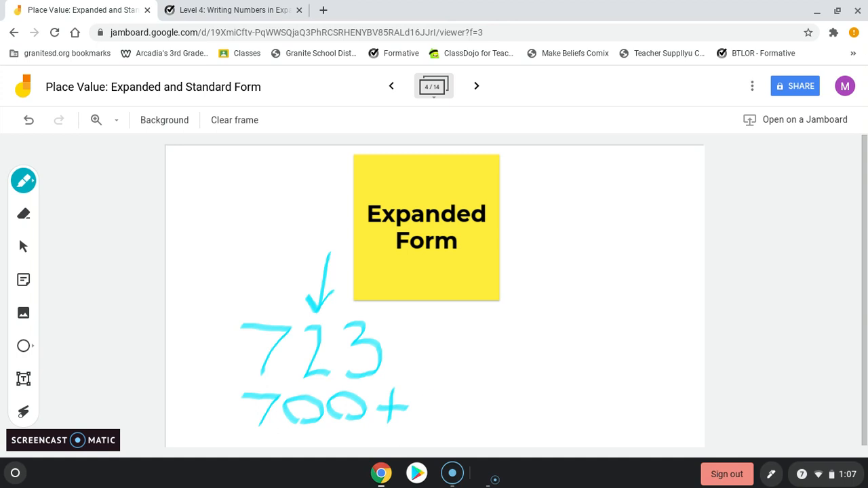
{"action": "left_click_drag", "start_coordinate": [431, 396], "coordinate": [495, 418]}
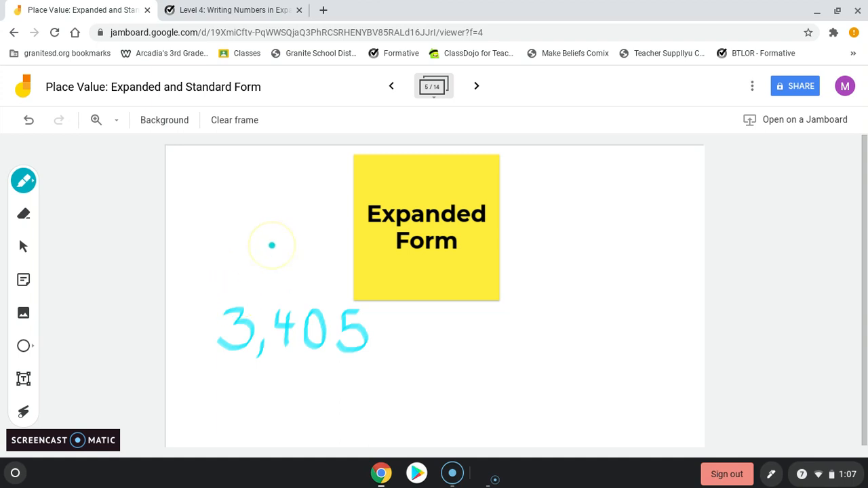
In red pen write 3,000 + 400 + 5 under 3,405 with digit arrows, then advance to 5,963.
{"action": "left_click", "coordinate": [23, 181]}
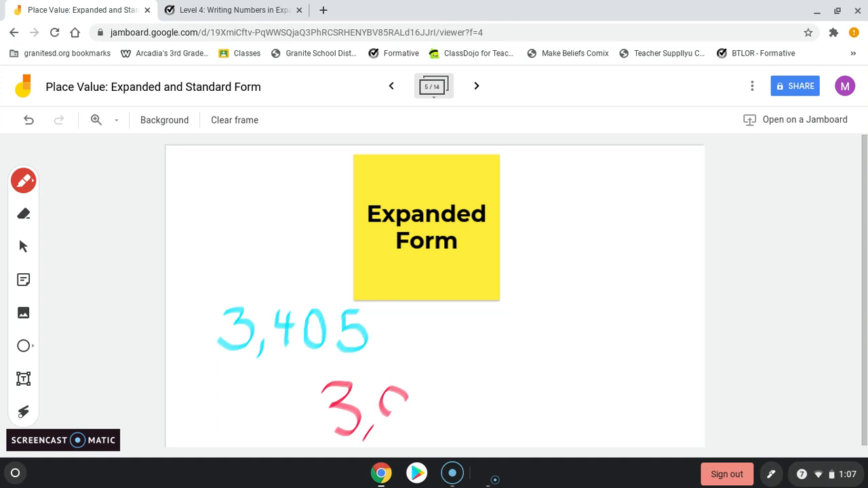
{"action": "left_click_drag", "start_coordinate": [390, 407], "coordinate": [475, 407]}
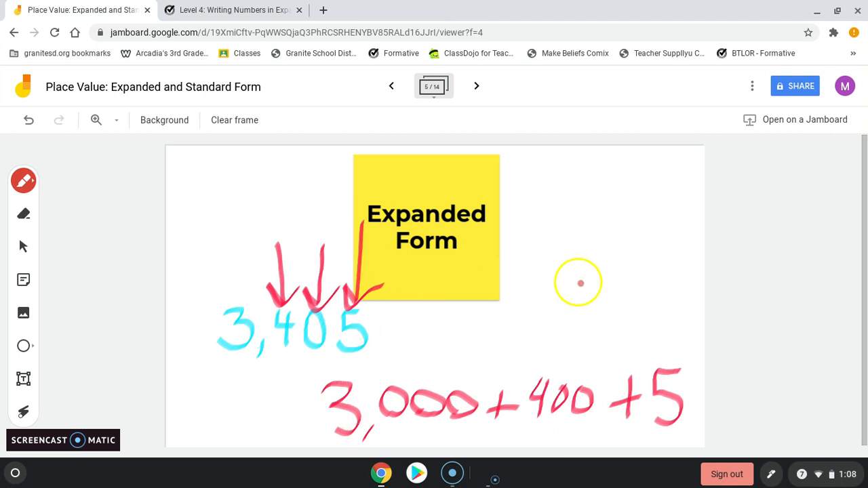
{"action": "mouse_move", "coordinate": [420, 147]}
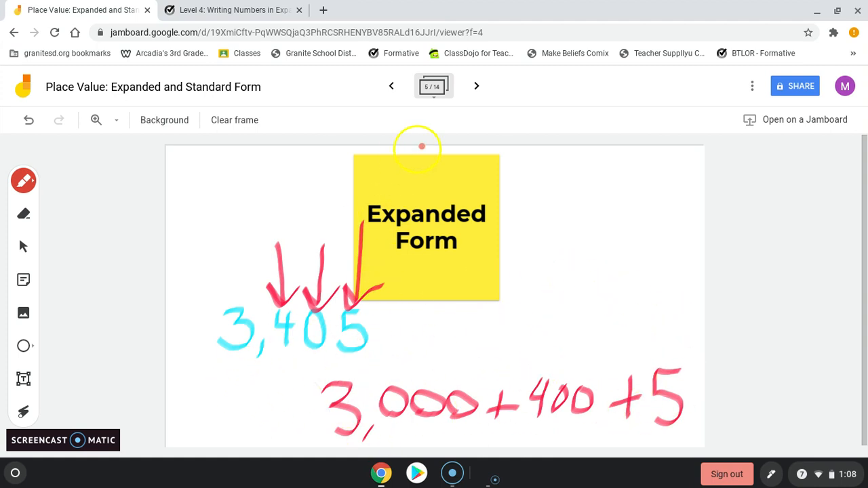
{"action": "left_click", "coordinate": [476, 85]}
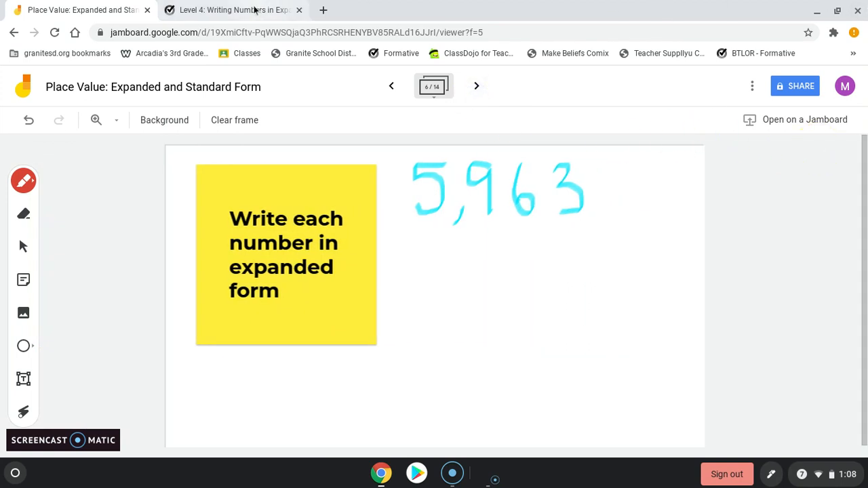
{"action": "left_click", "coordinate": [233, 10]}
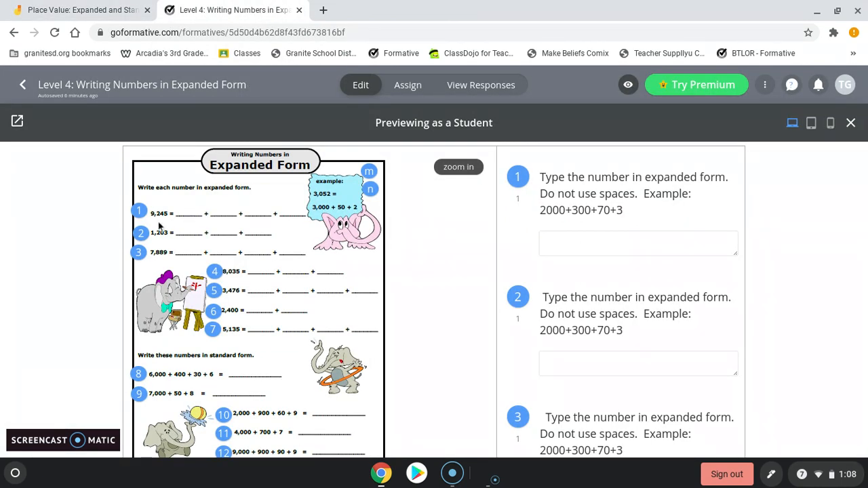
{"action": "mouse_move", "coordinate": [244, 272]}
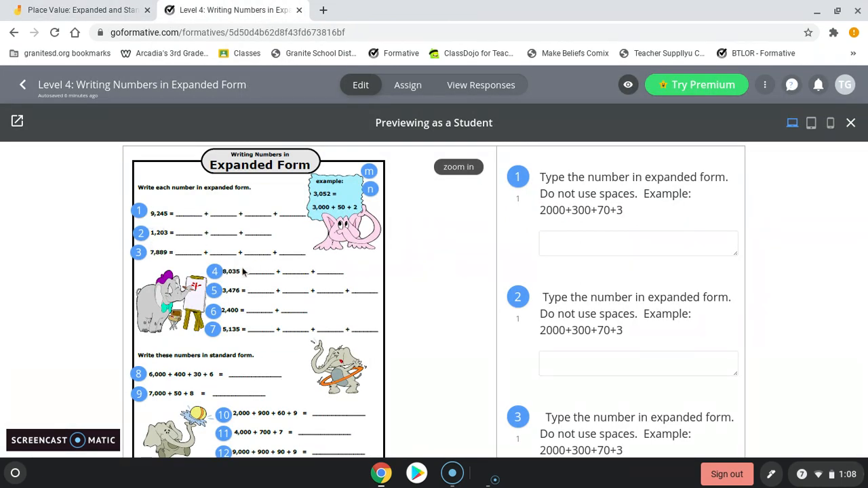
{"action": "mouse_move", "coordinate": [230, 336]}
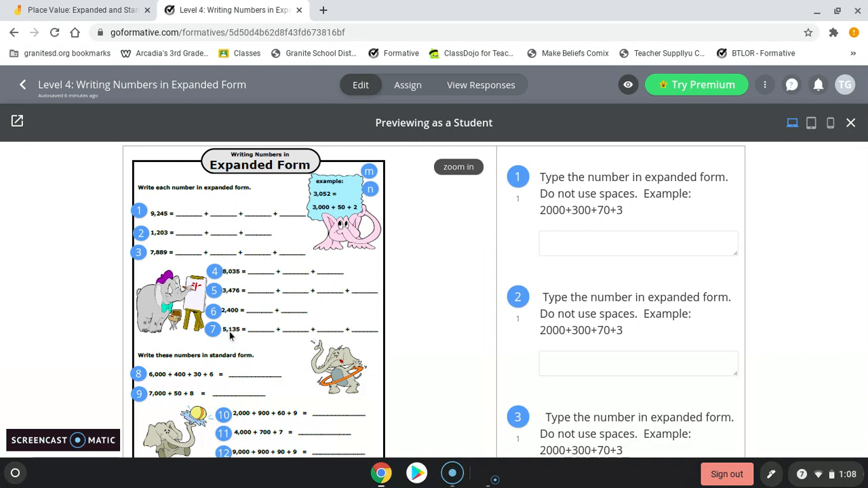
{"action": "left_click", "coordinate": [79, 10]}
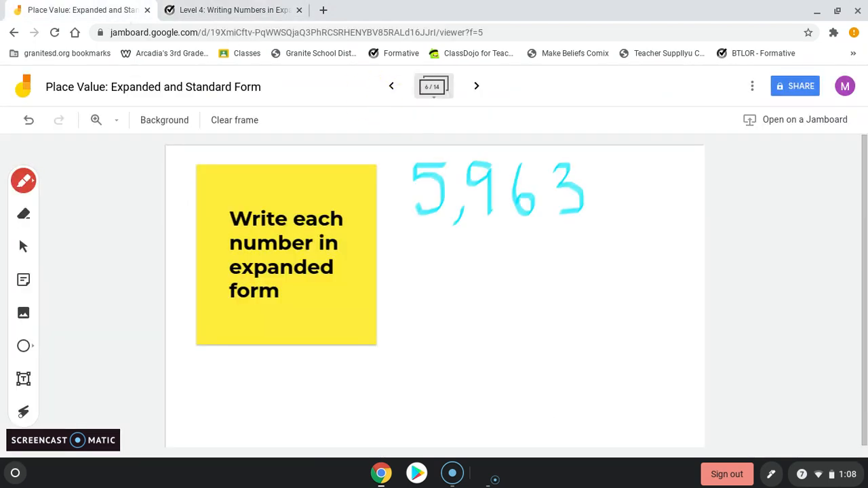
Write 5,000 + 900 + 60 + 3 in red under 5,963 with arrows, circle it, advance to 7,109.
{"action": "left_click_drag", "start_coordinate": [394, 244], "coordinate": [409, 214]}
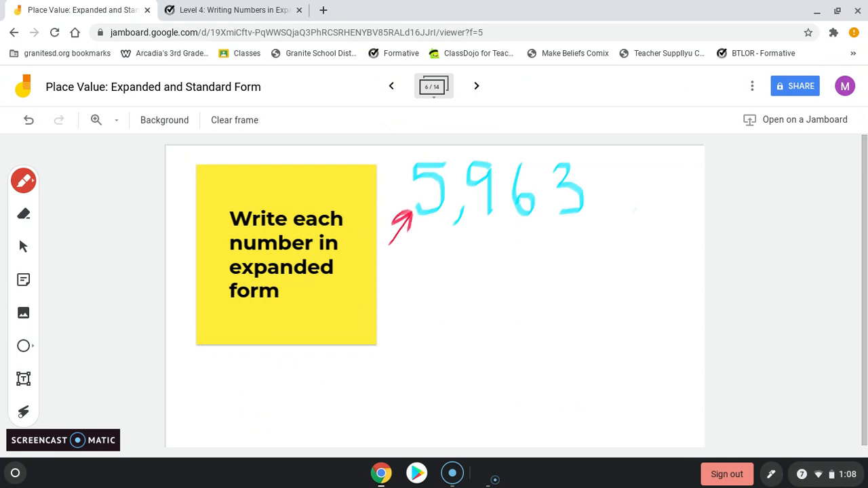
{"action": "left_click_drag", "start_coordinate": [393, 274], "coordinate": [413, 312]}
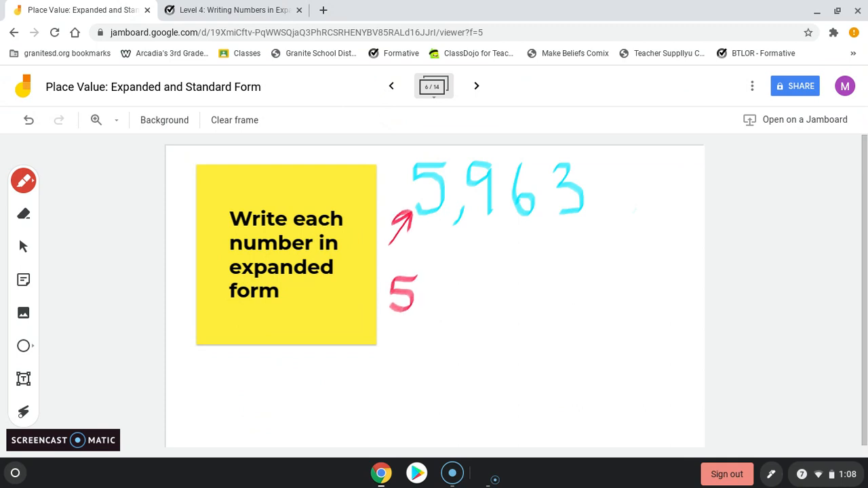
{"action": "left_click", "coordinate": [29, 119]}
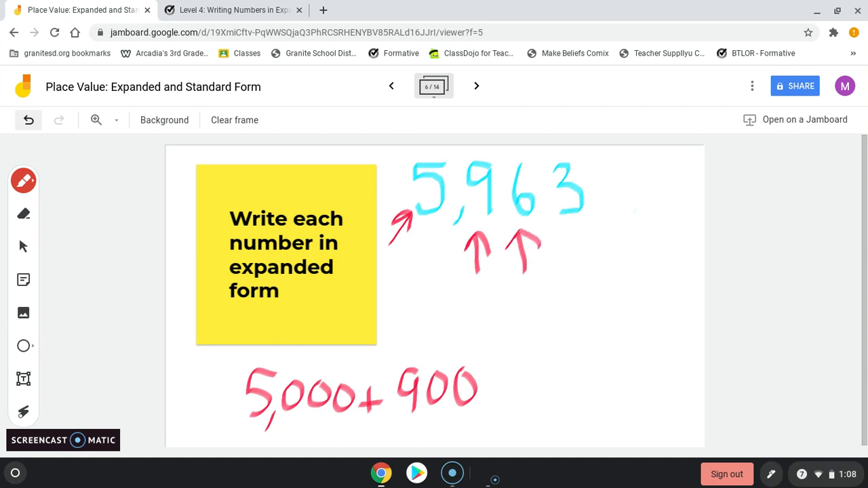
{"action": "left_click_drag", "start_coordinate": [488, 400], "coordinate": [505, 380]}
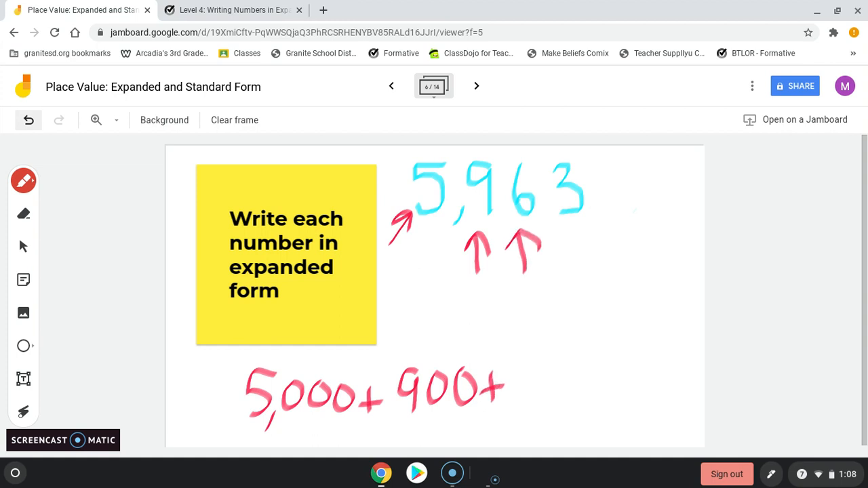
{"action": "left_click_drag", "start_coordinate": [504, 380], "coordinate": [542, 407]}
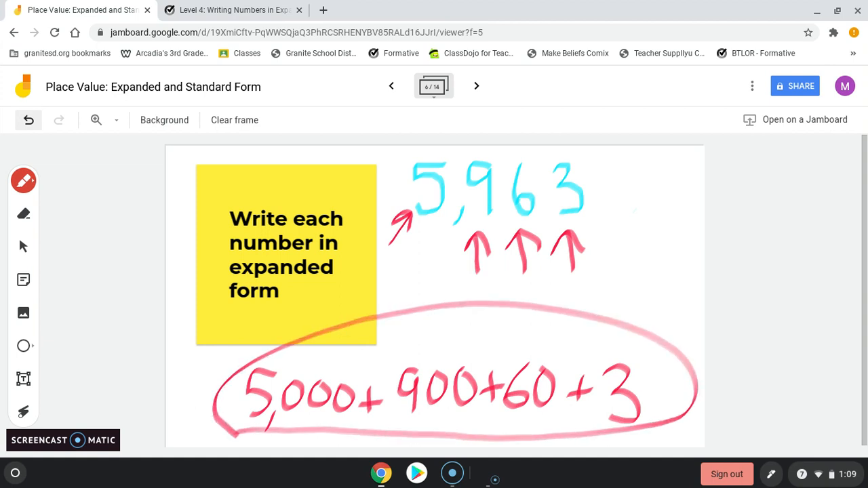
{"action": "left_click", "coordinate": [476, 85]}
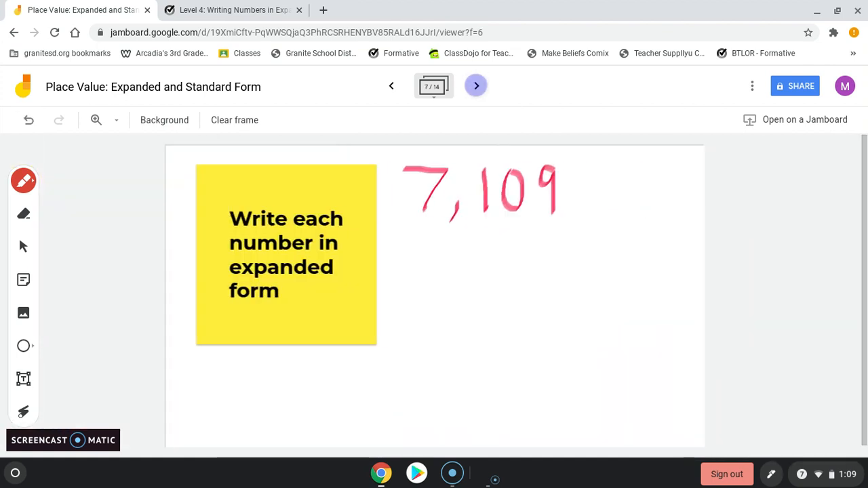
{"action": "mouse_move", "coordinate": [476, 85]}
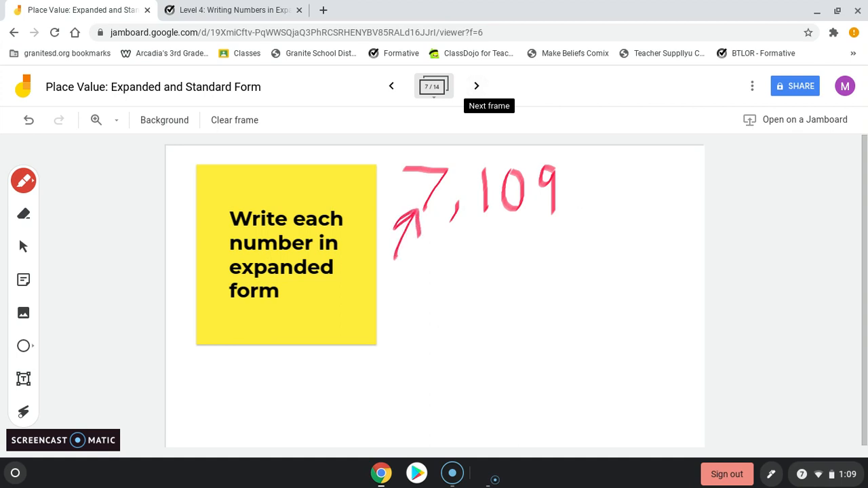
Write 7,000 + 100 + 0 + 9 in red under 7,109, circle it, then advance to 2,112.
{"action": "left_click_drag", "start_coordinate": [203, 380], "coordinate": [244, 414]}
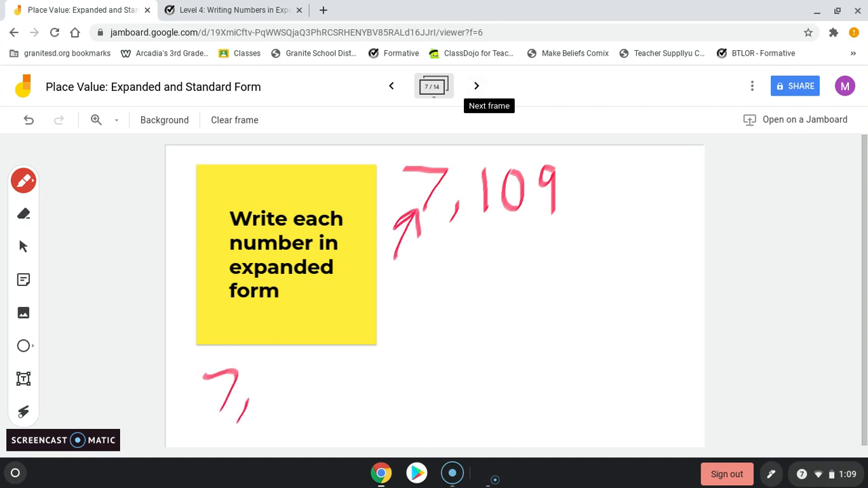
{"action": "left_click_drag", "start_coordinate": [251, 390], "coordinate": [339, 393]}
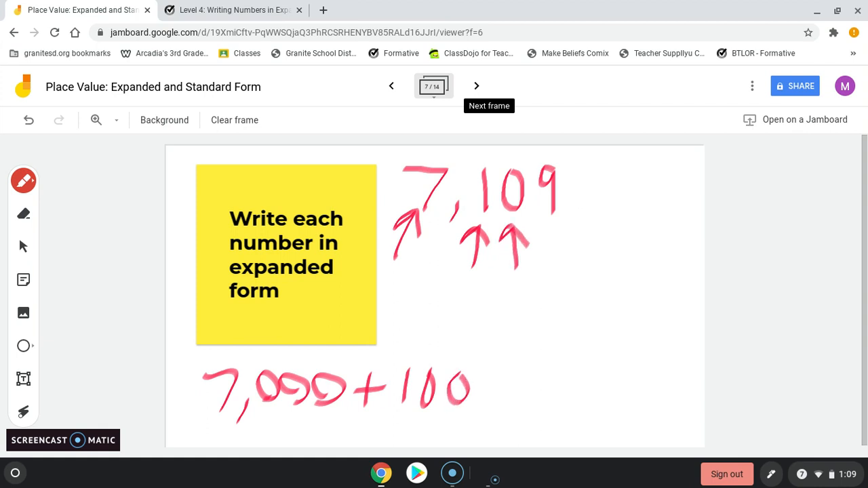
{"action": "left_click_drag", "start_coordinate": [489, 377], "coordinate": [499, 404]}
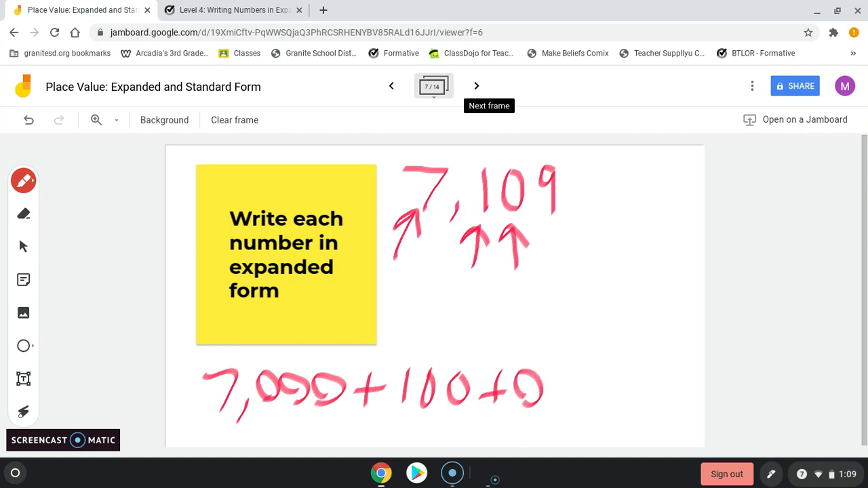
{"action": "left_click_drag", "start_coordinate": [563, 369], "coordinate": [562, 407]}
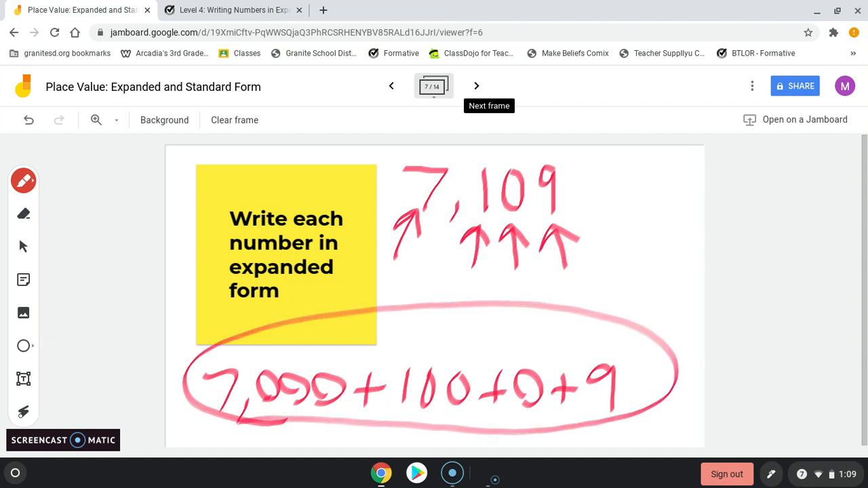
{"action": "left_click", "coordinate": [476, 86]}
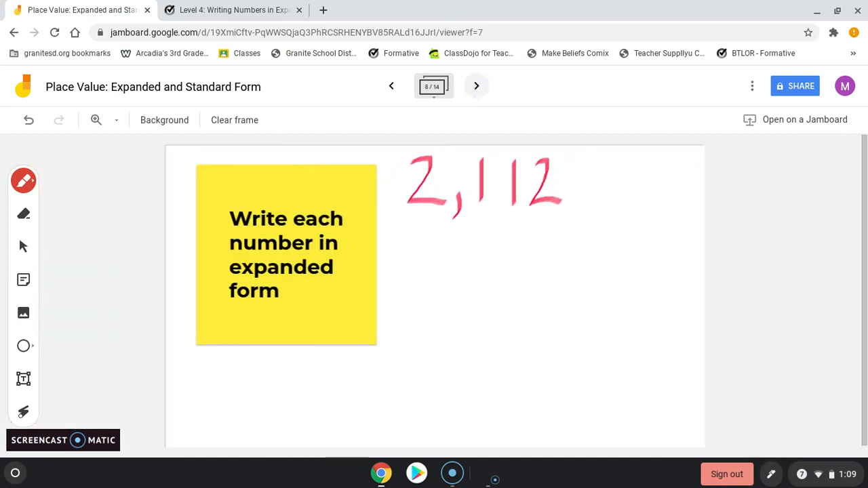
Write 2,000 + 100 + 10 + 2 in red under 2,112 with arrows at each digit, then advance.
{"action": "left_click_drag", "start_coordinate": [422, 224], "coordinate": [419, 263]}
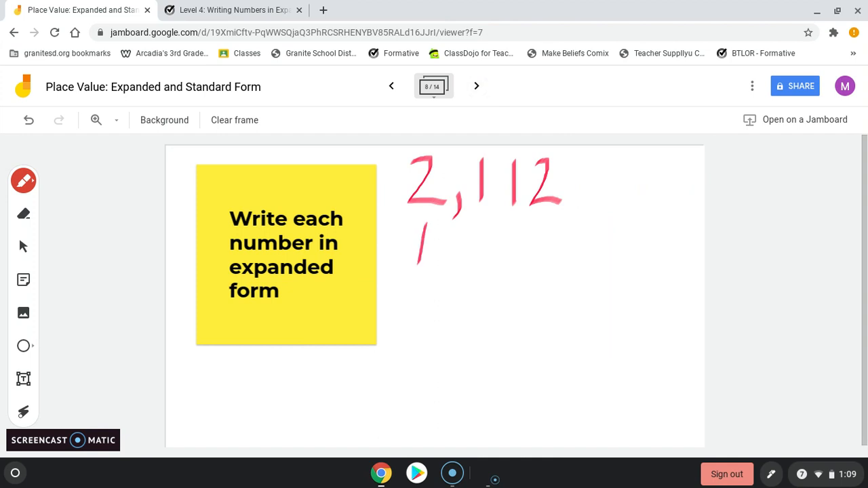
{"action": "left_click_drag", "start_coordinate": [421, 258], "coordinate": [257, 366]}
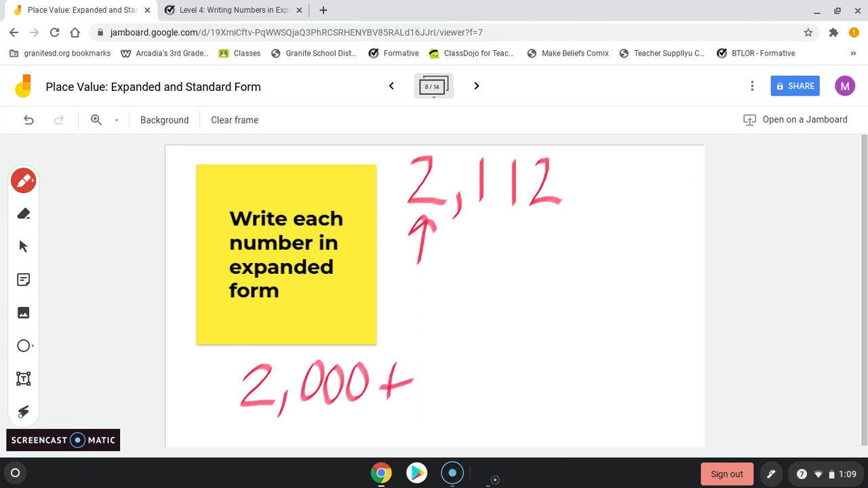
{"action": "left_click_drag", "start_coordinate": [475, 251], "coordinate": [478, 217]}
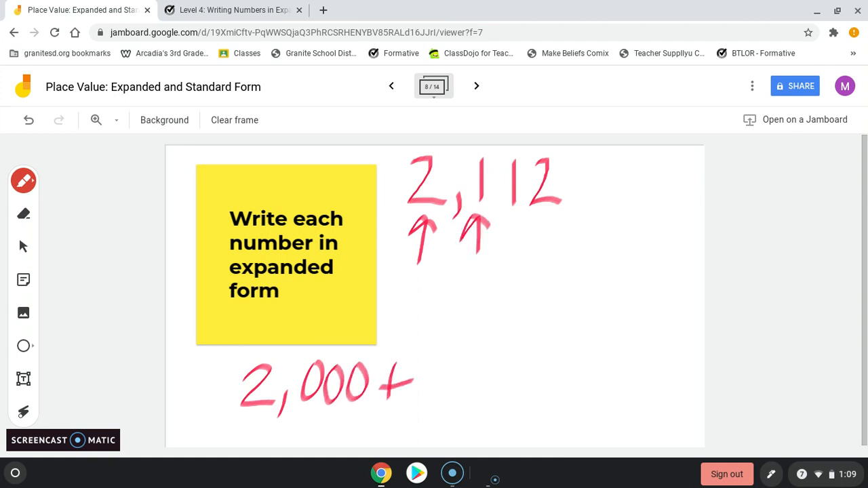
{"action": "left_click_drag", "start_coordinate": [423, 379], "coordinate": [495, 380]}
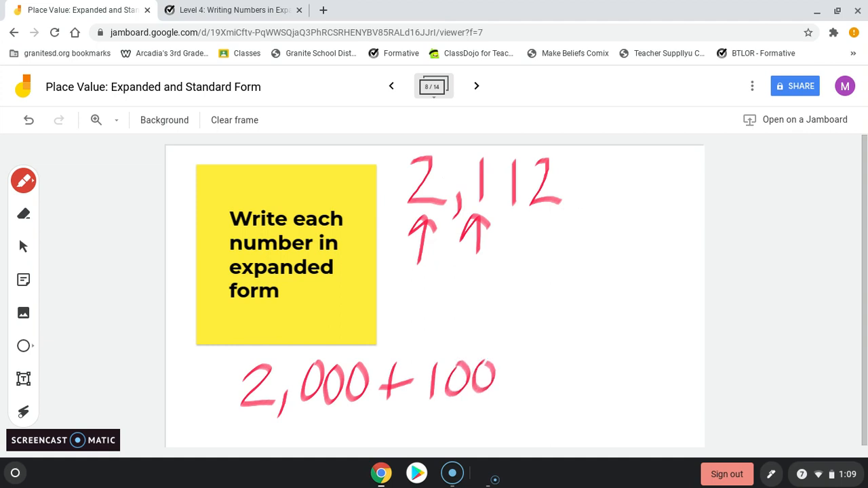
{"action": "left_click_drag", "start_coordinate": [532, 255], "coordinate": [515, 217]}
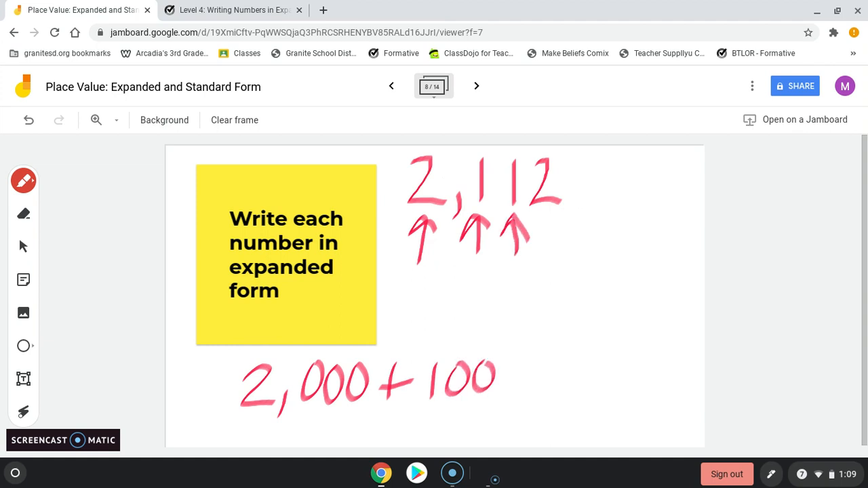
{"action": "left_click_drag", "start_coordinate": [515, 386], "coordinate": [554, 373]}
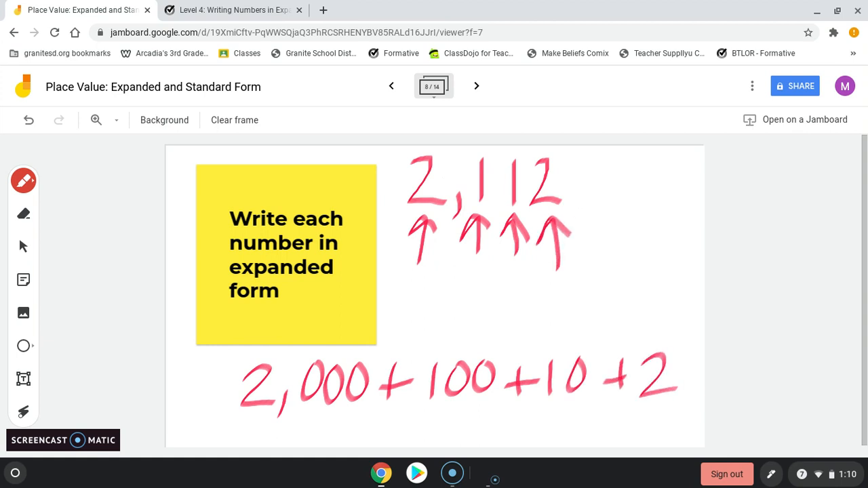
{"action": "left_click", "coordinate": [477, 85]}
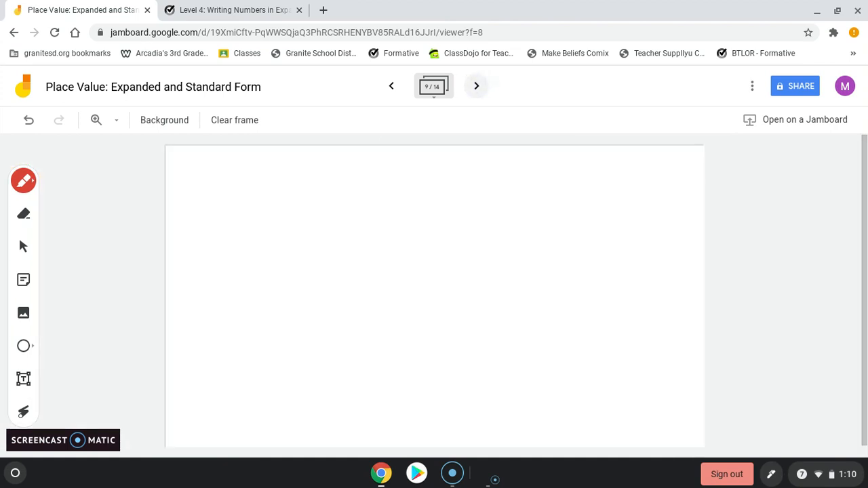
Switch to the Formative tab showing the student preview of the Expanded Form assignment.
{"action": "left_click", "coordinate": [231, 9]}
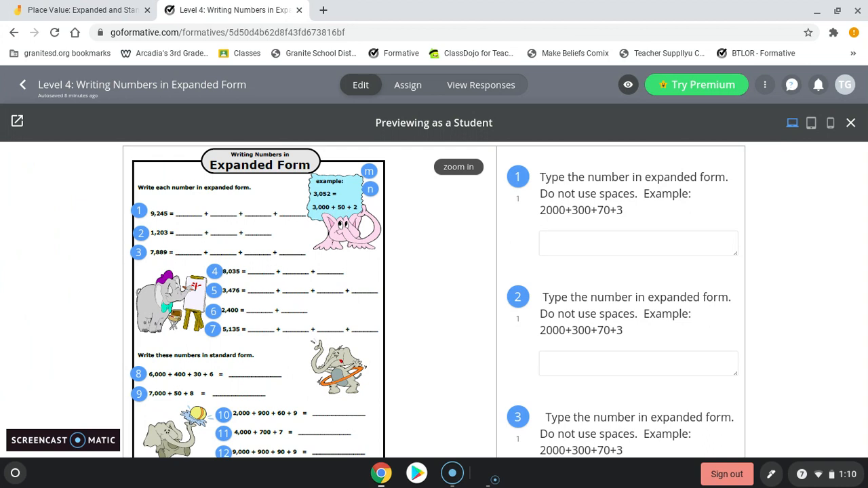
Return to the Jamboard tab and advance to the Expanded to Standard Form title frame.
{"action": "left_click", "coordinate": [79, 9]}
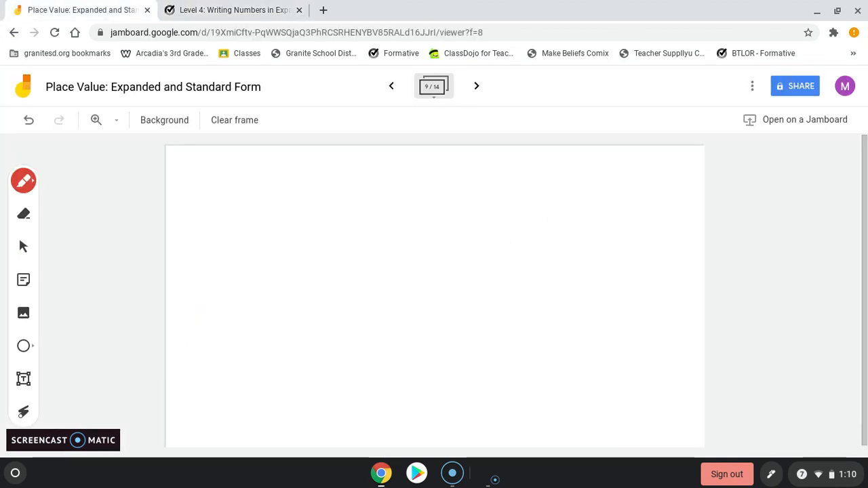
{"action": "left_click", "coordinate": [477, 85]}
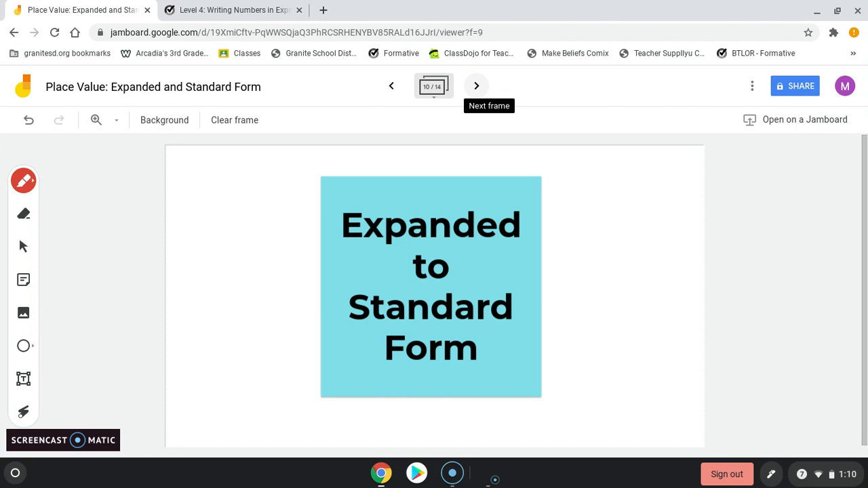
Advance to 5,000 + 300 + 20 + 3, circle 5,000 and draw red arrows at the addends, starting 5,3.
{"action": "left_click", "coordinate": [476, 85]}
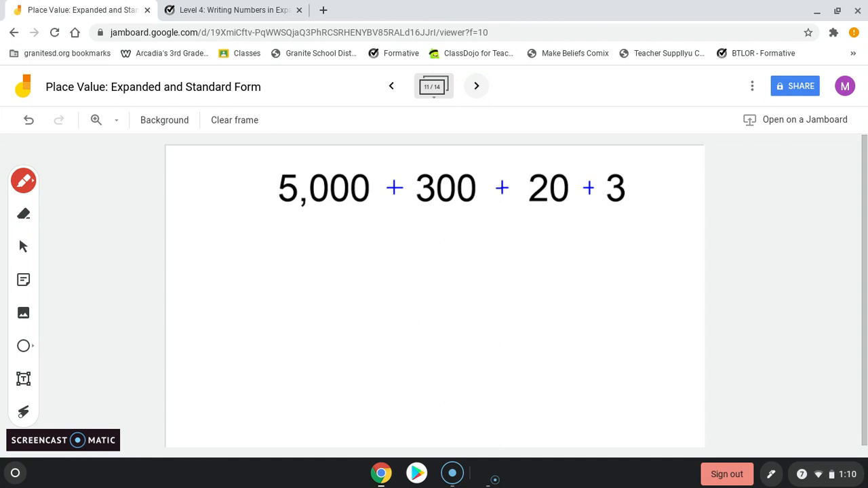
{"action": "left_click_drag", "start_coordinate": [274, 215], "coordinate": [342, 216]}
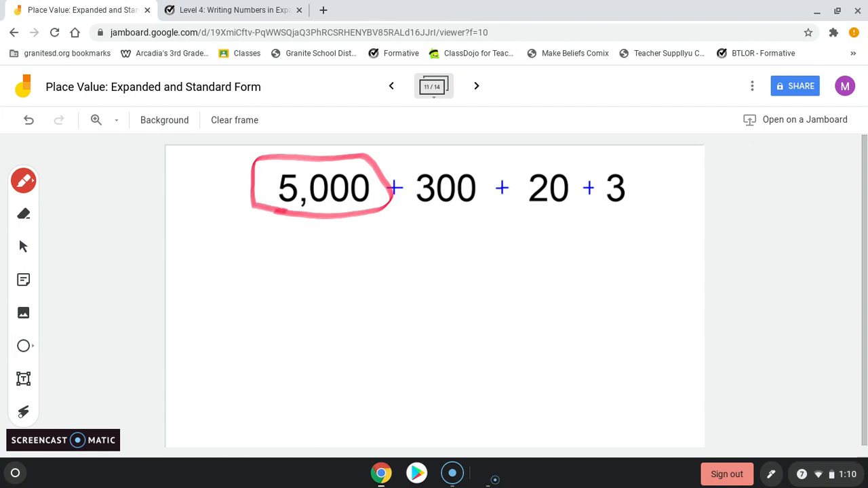
{"action": "left_click_drag", "start_coordinate": [288, 255], "coordinate": [287, 203]}
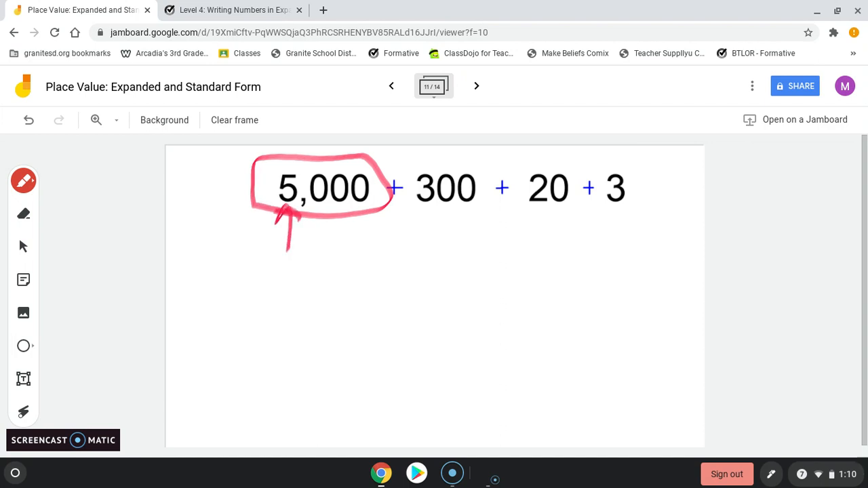
{"action": "left_click_drag", "start_coordinate": [312, 285], "coordinate": [295, 329]}
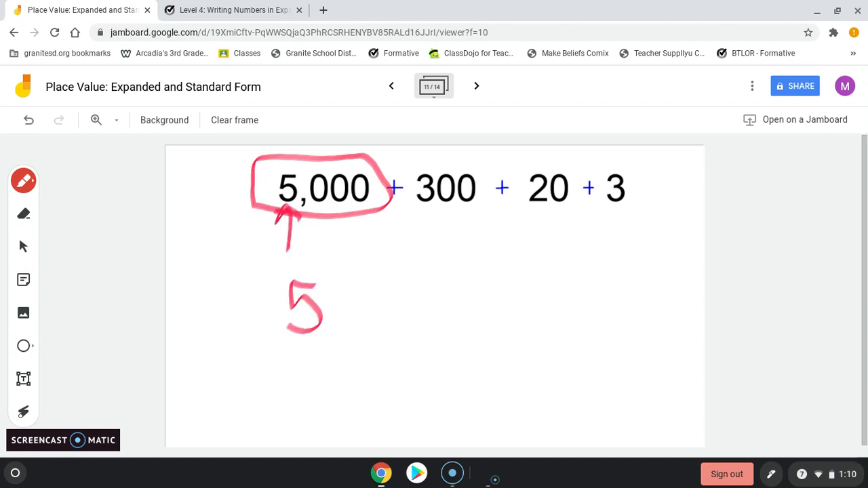
{"action": "left_click_drag", "start_coordinate": [427, 244], "coordinate": [428, 207]}
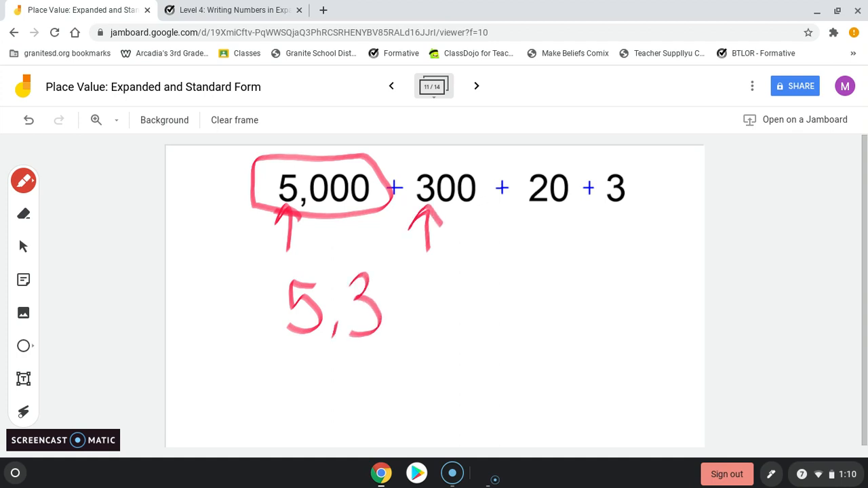
{"action": "left_click_drag", "start_coordinate": [540, 242], "coordinate": [540, 210]}
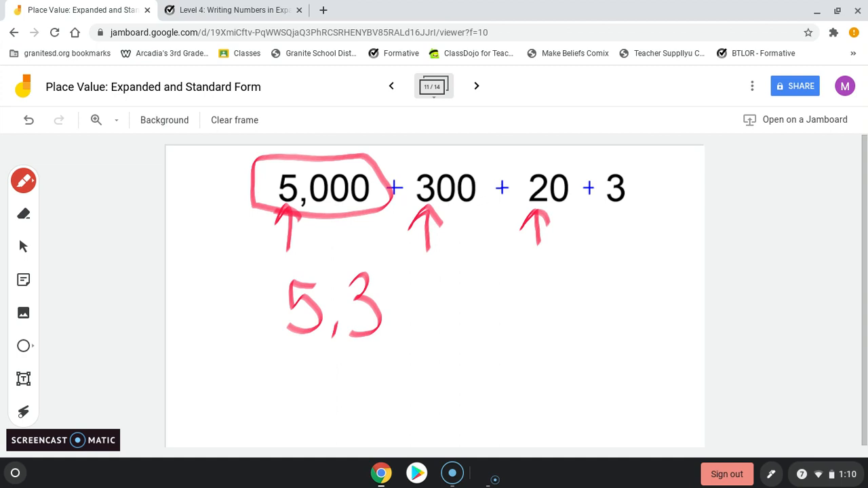
Finish writing 5,323 in red, circle the expanded sum with an arrow to it, then advance.
{"action": "left_click_drag", "start_coordinate": [393, 281], "coordinate": [421, 329]}
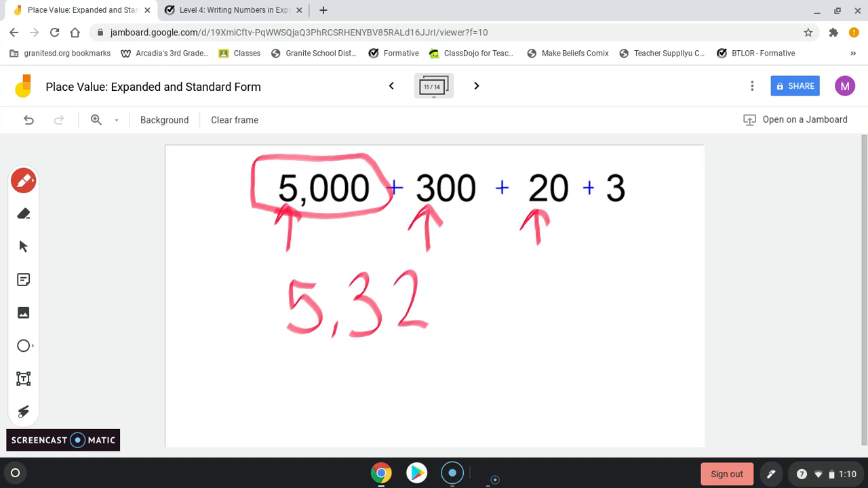
{"action": "left_click_drag", "start_coordinate": [474, 278], "coordinate": [475, 326]}
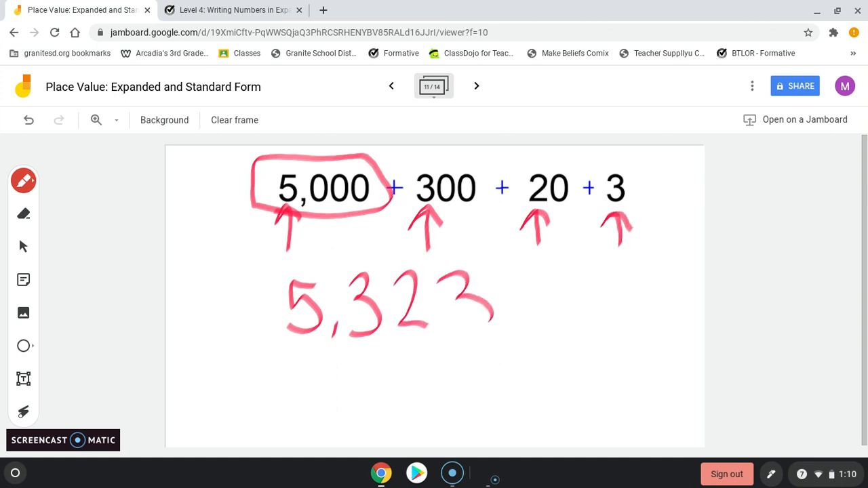
{"action": "left_click_drag", "start_coordinate": [206, 246], "coordinate": [644, 255]}
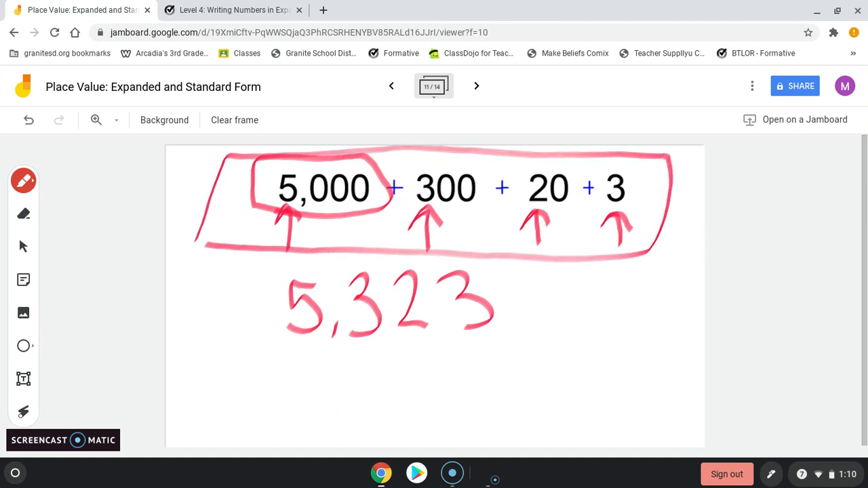
{"action": "left_click_drag", "start_coordinate": [296, 421], "coordinate": [322, 353]}
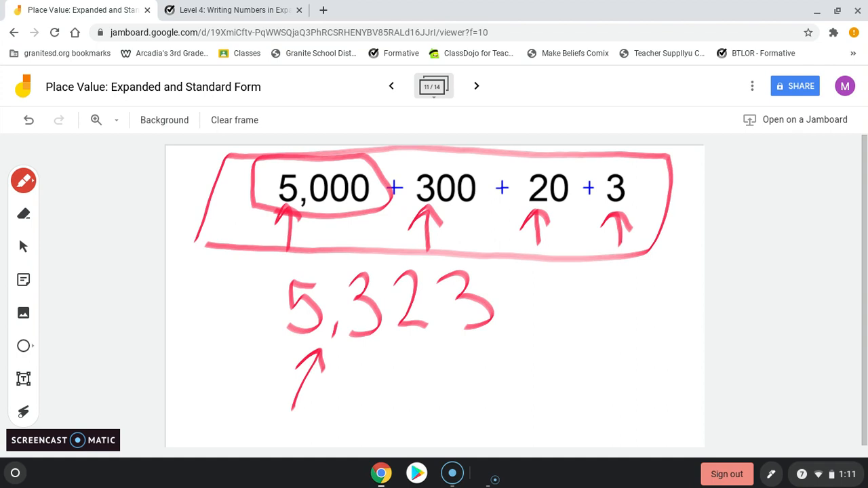
{"action": "left_click", "coordinate": [476, 85]}
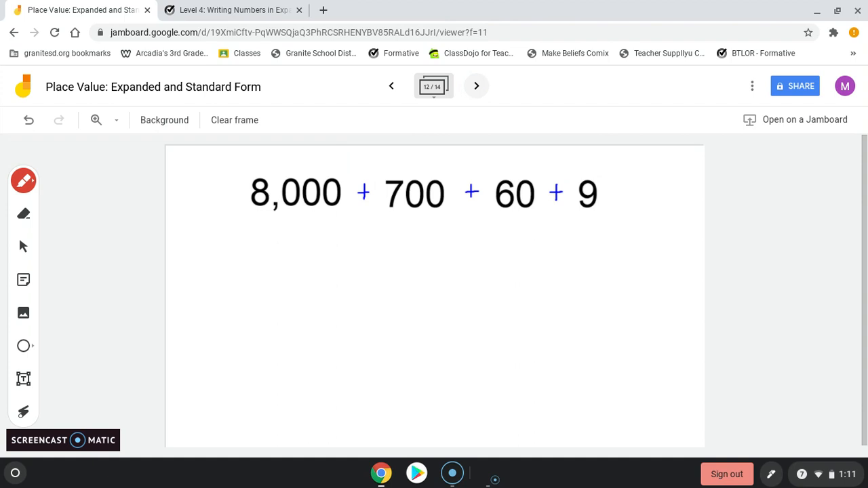
Draw arrows to each addend and write 8,769 in red, then advance to the 1,000 + 400 + 10 + 1 frame.
{"action": "left_click_drag", "start_coordinate": [174, 173], "coordinate": [242, 196]}
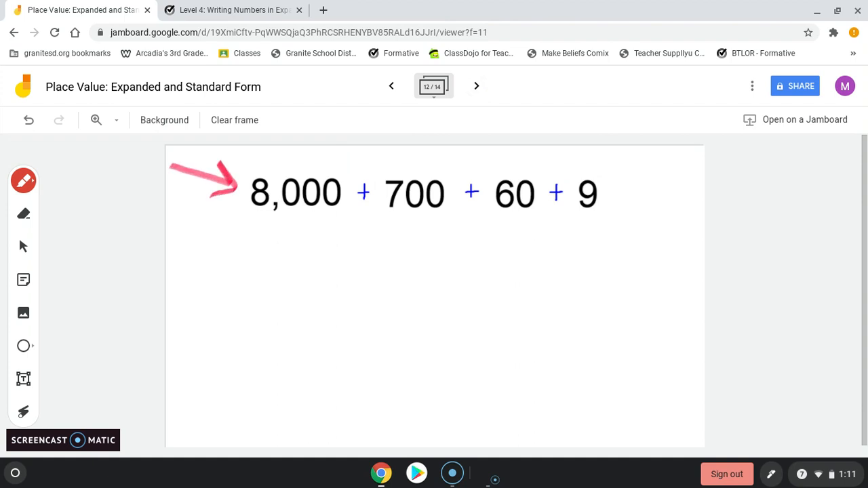
{"action": "left_click_drag", "start_coordinate": [233, 241], "coordinate": [214, 299]}
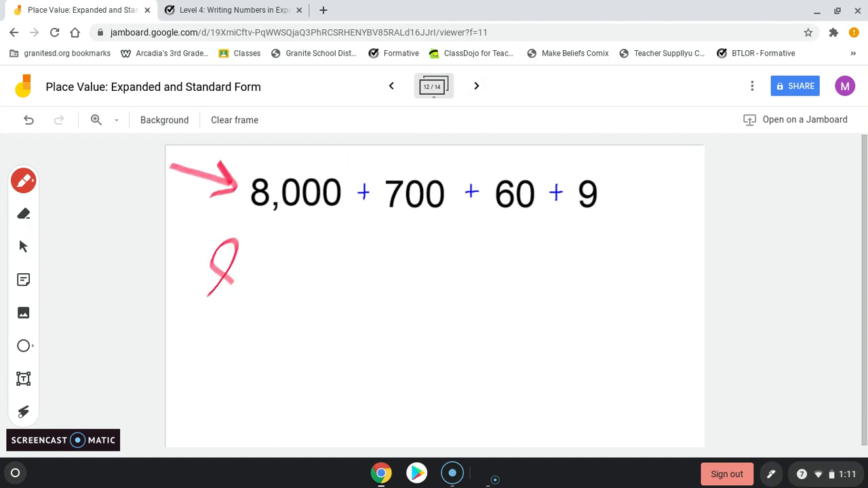
{"action": "left_click_drag", "start_coordinate": [233, 245], "coordinate": [255, 305]}
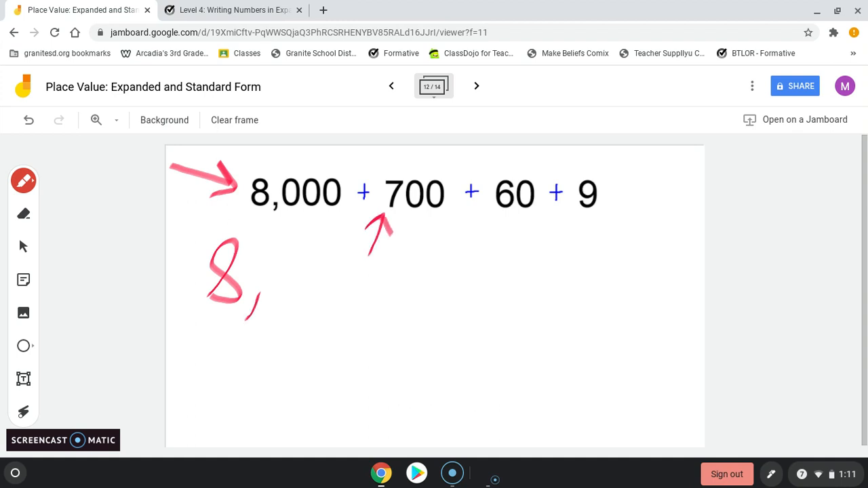
{"action": "left_click_drag", "start_coordinate": [271, 257], "coordinate": [292, 309]}
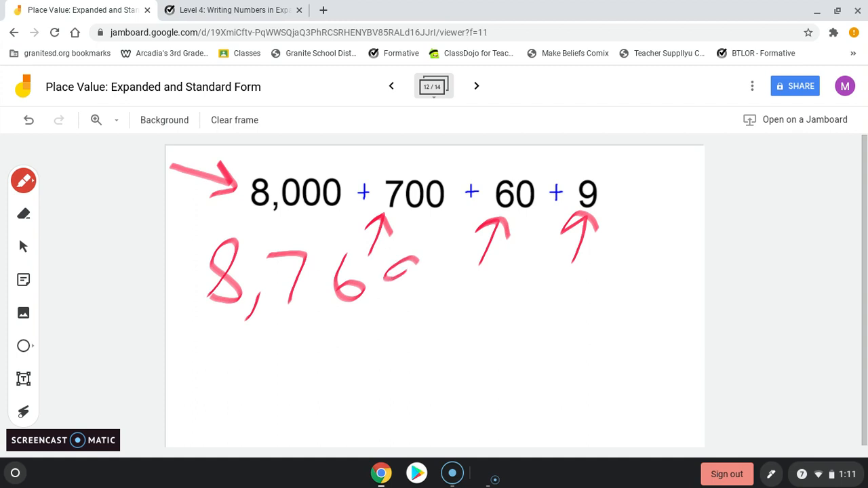
{"action": "left_click_drag", "start_coordinate": [383, 258], "coordinate": [418, 305]}
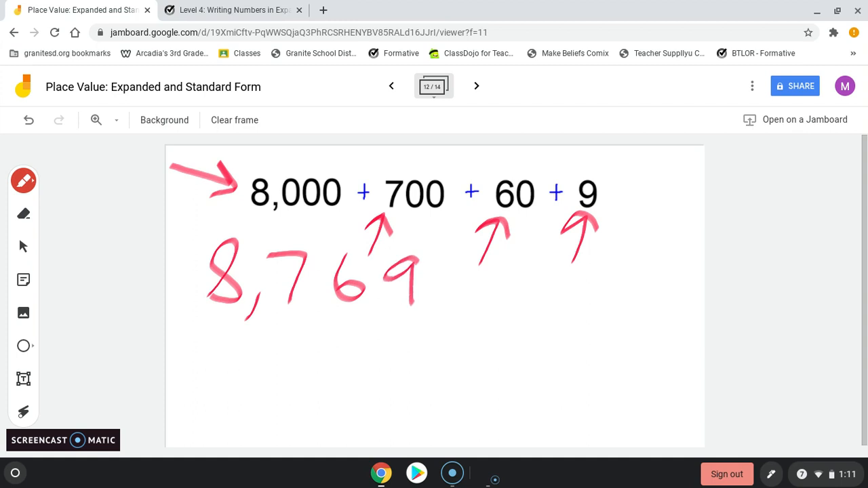
{"action": "left_click", "coordinate": [476, 87]}
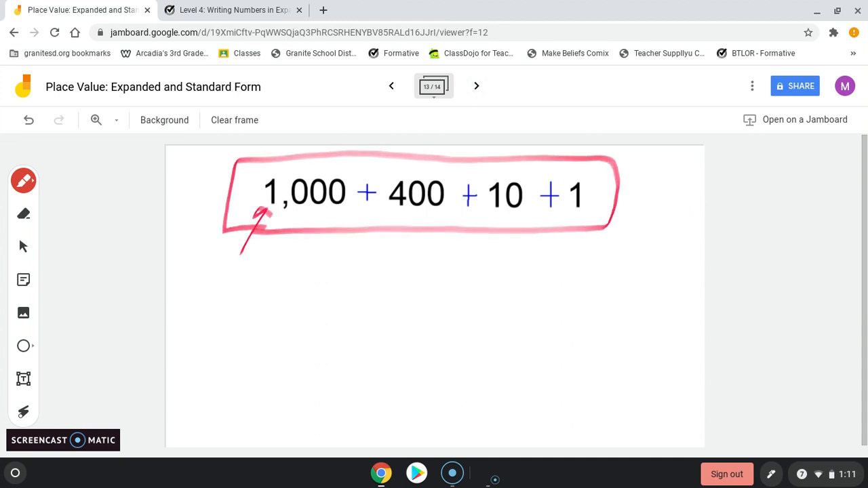
Draw arrows to each addend and write 1,411 in red, then advance to the 2,000 + 50 + 8 frame.
{"action": "left_click_drag", "start_coordinate": [220, 281], "coordinate": [244, 345]}
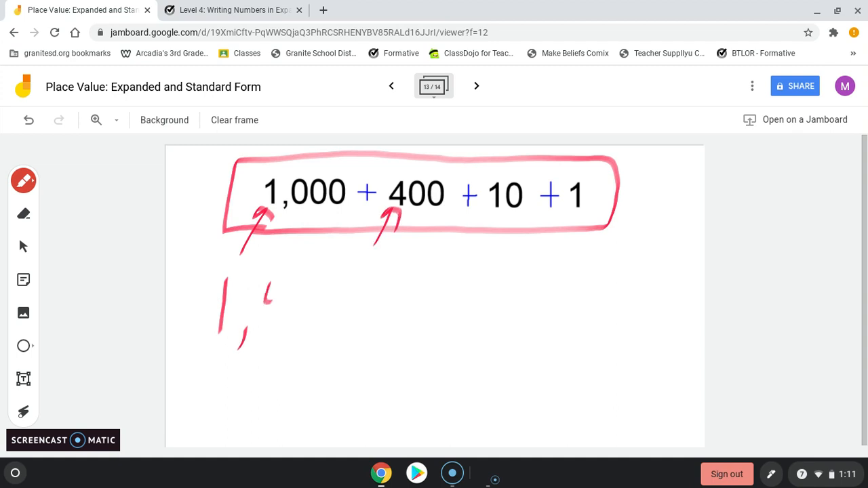
{"action": "left_click_drag", "start_coordinate": [265, 285], "coordinate": [284, 333]}
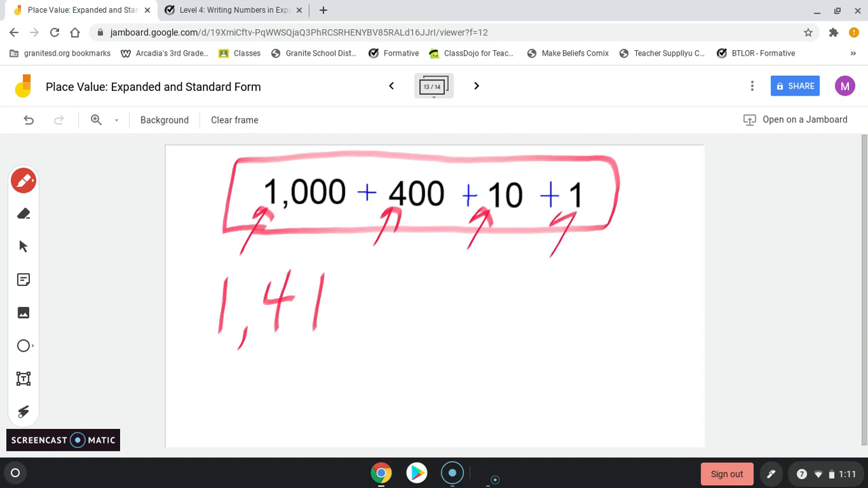
{"action": "left_click_drag", "start_coordinate": [364, 274], "coordinate": [364, 332]}
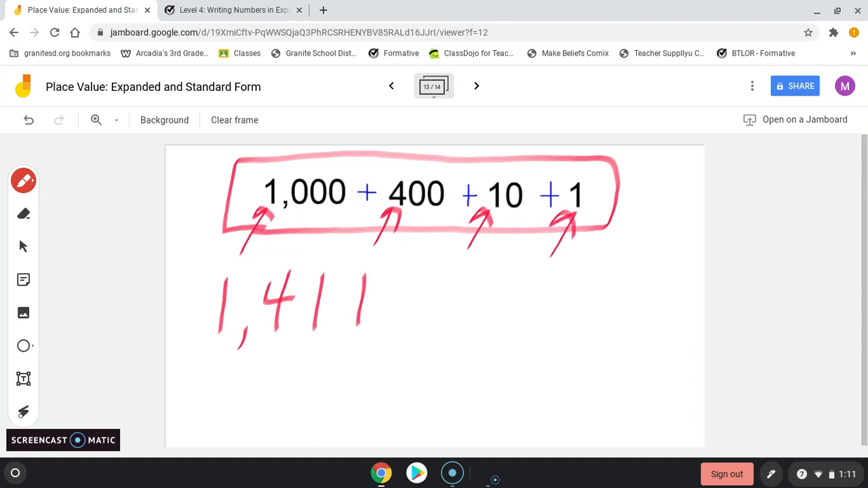
{"action": "left_click", "coordinate": [476, 87]}
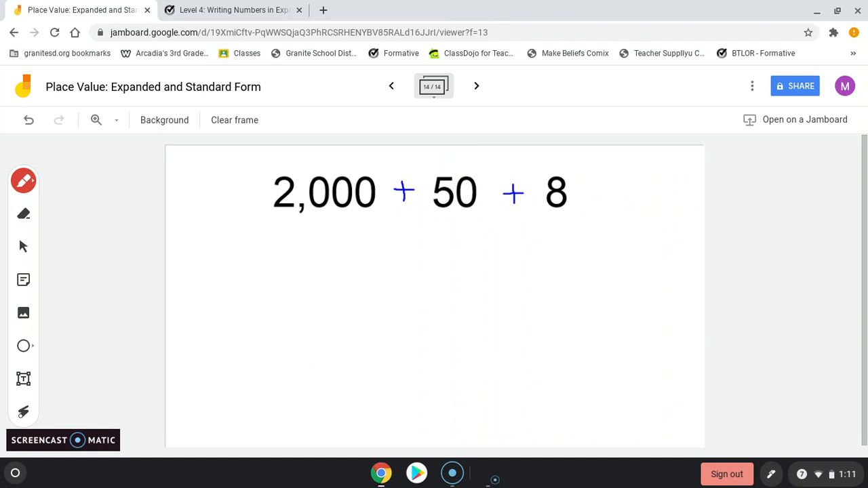
Draw arrows to each addend and write 2,058 in red, then return to the Formative worksheet preview.
{"action": "left_click_drag", "start_coordinate": [234, 260], "coordinate": [274, 214]}
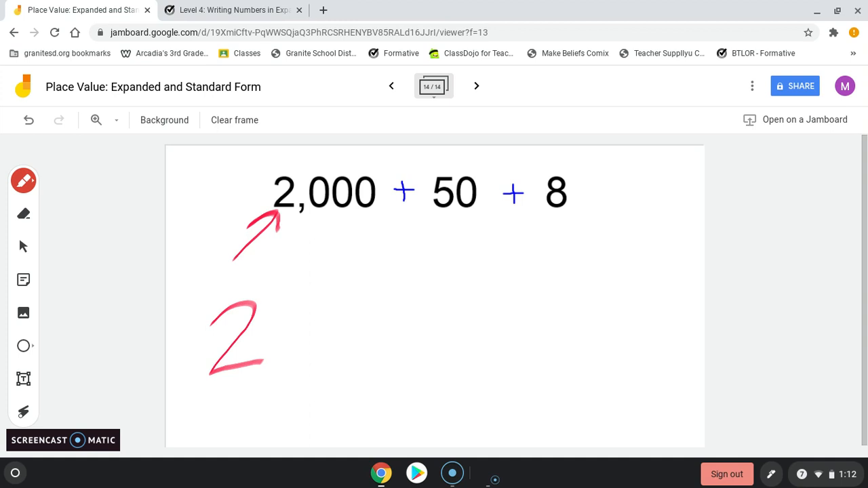
{"action": "left_click_drag", "start_coordinate": [271, 353], "coordinate": [277, 377]}
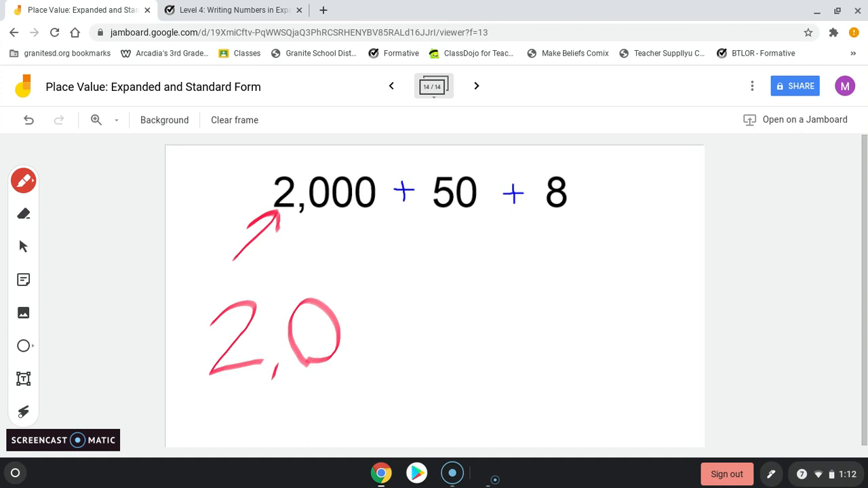
{"action": "left_click_drag", "start_coordinate": [407, 268], "coordinate": [434, 217]}
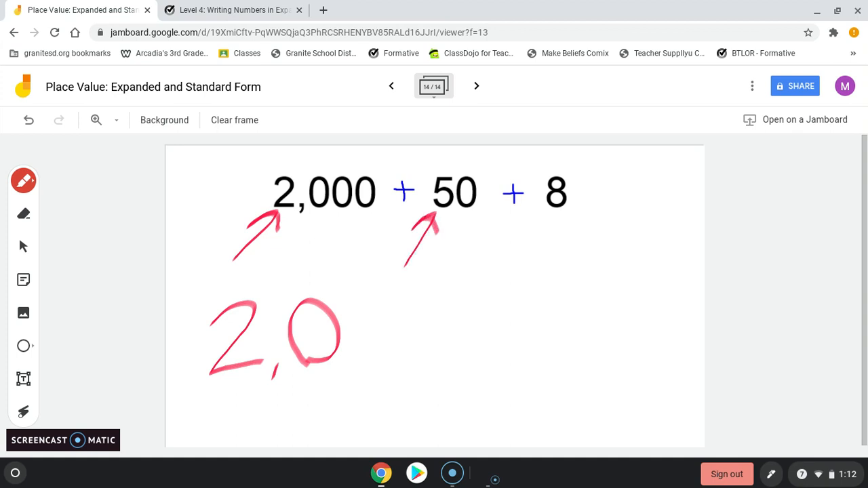
{"action": "left_click_drag", "start_coordinate": [367, 298], "coordinate": [380, 366]}
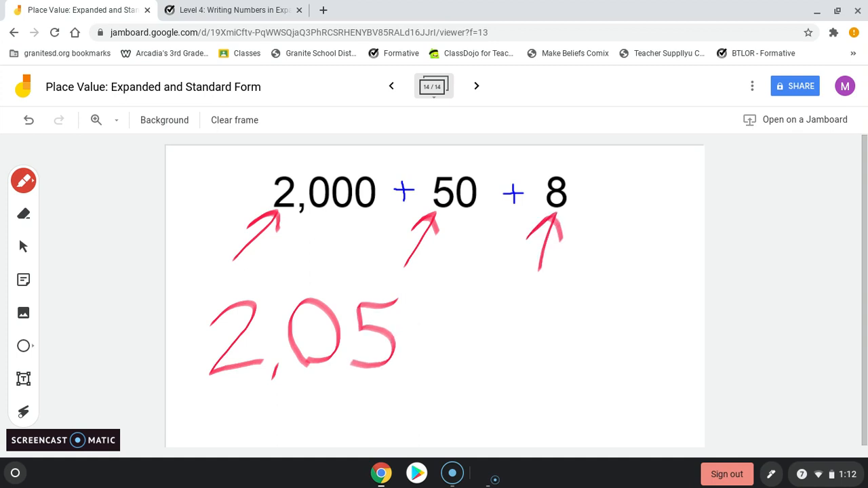
{"action": "left_click_drag", "start_coordinate": [420, 309], "coordinate": [441, 369]}
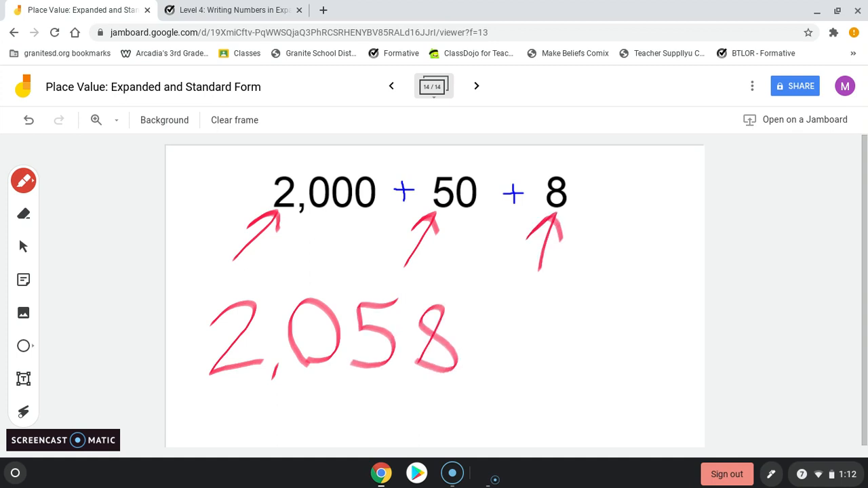
{"action": "left_click", "coordinate": [233, 9]}
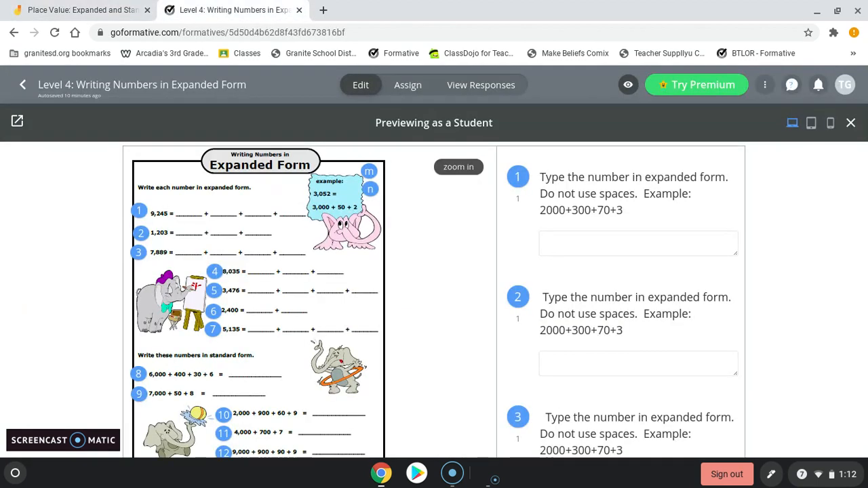
{"action": "scroll", "scroll_direction": "down", "scroll_amount": 3}
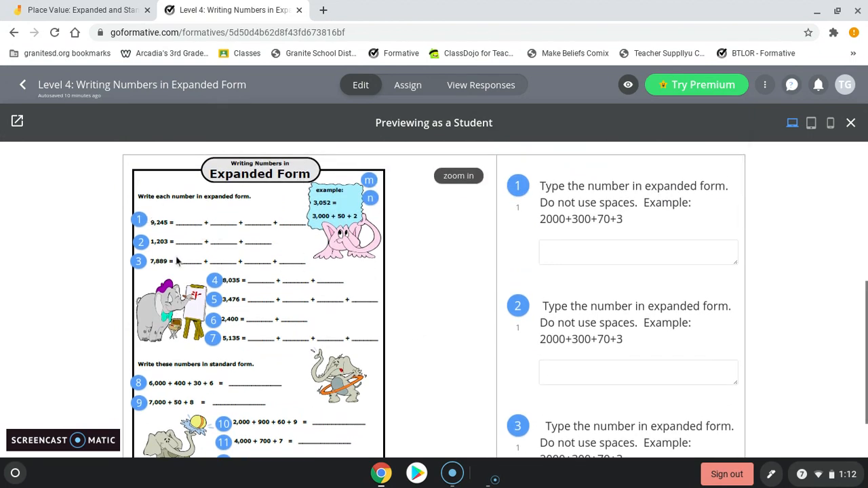
{"action": "scroll", "scroll_direction": "down", "scroll_amount": 3}
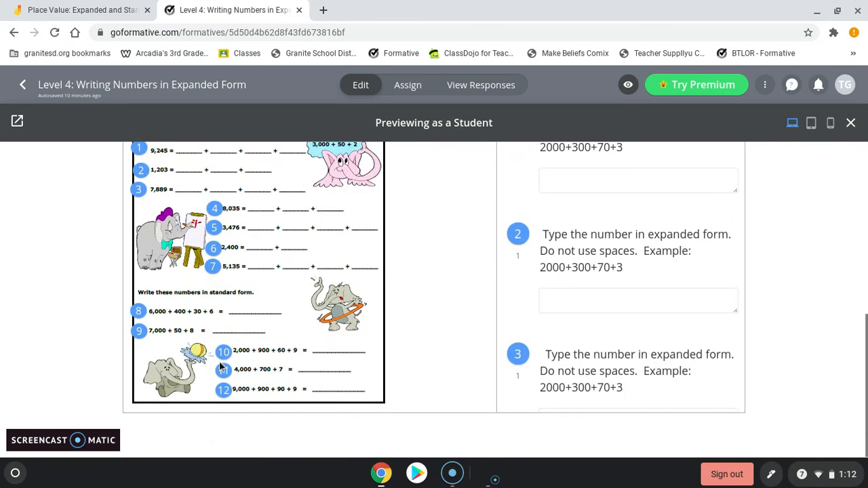
{"action": "mouse_move", "coordinate": [272, 369]}
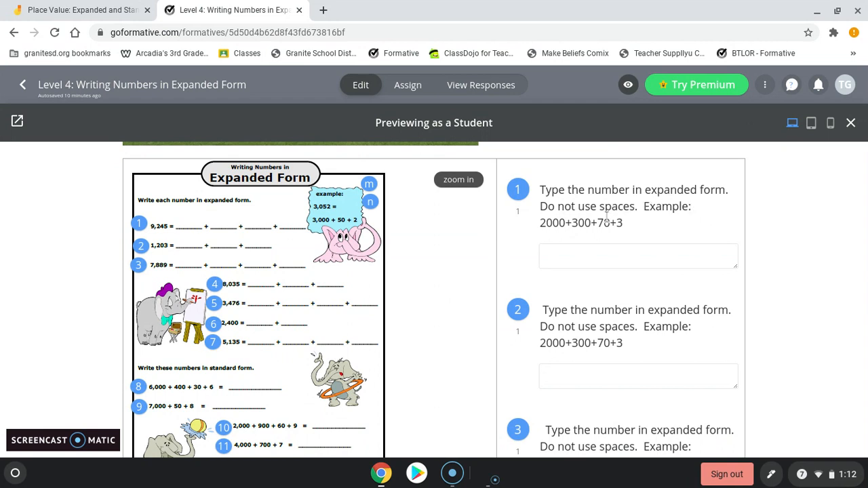
{"action": "mouse_move", "coordinate": [649, 216]}
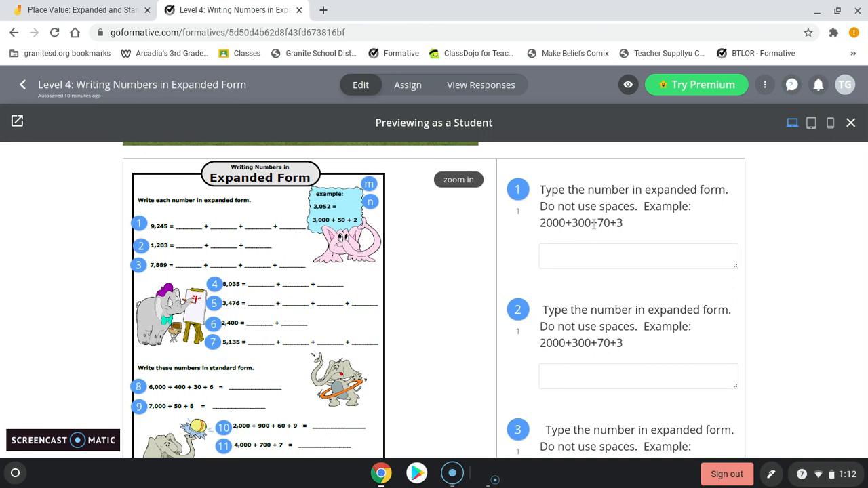
{"action": "mouse_move", "coordinate": [634, 227]}
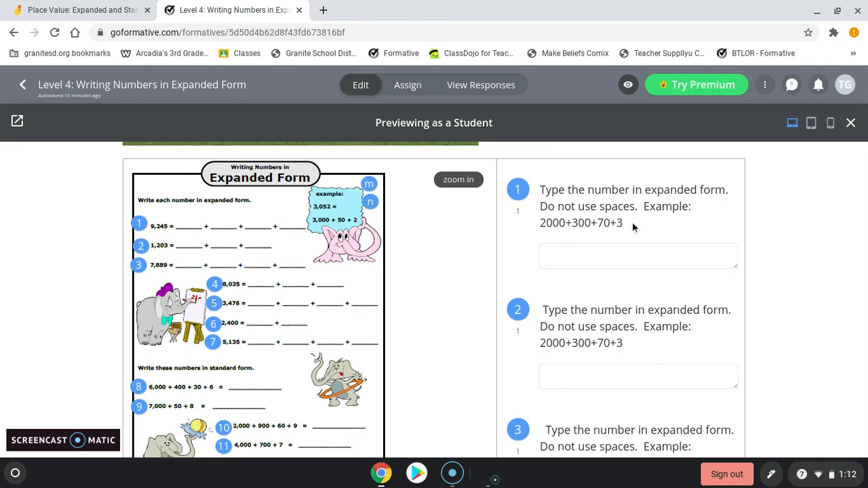
{"action": "scroll", "scroll_direction": "down", "scroll_amount": 3}
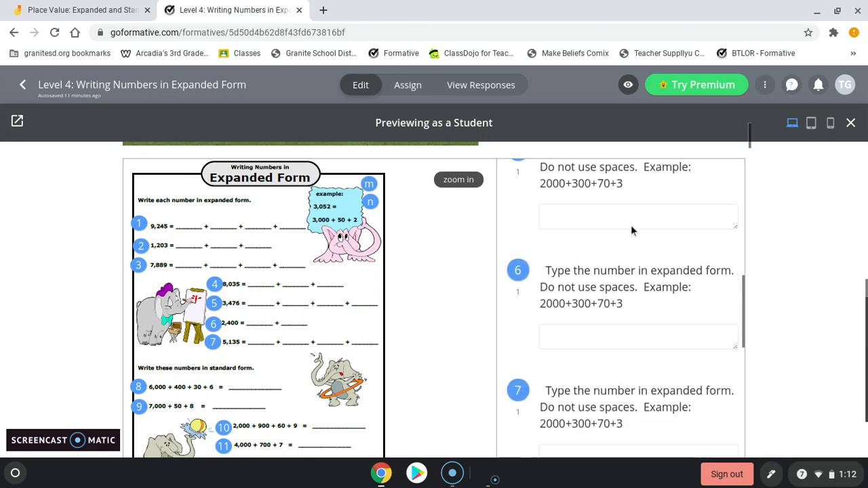
{"action": "scroll", "scroll_direction": "down", "scroll_amount": 3}
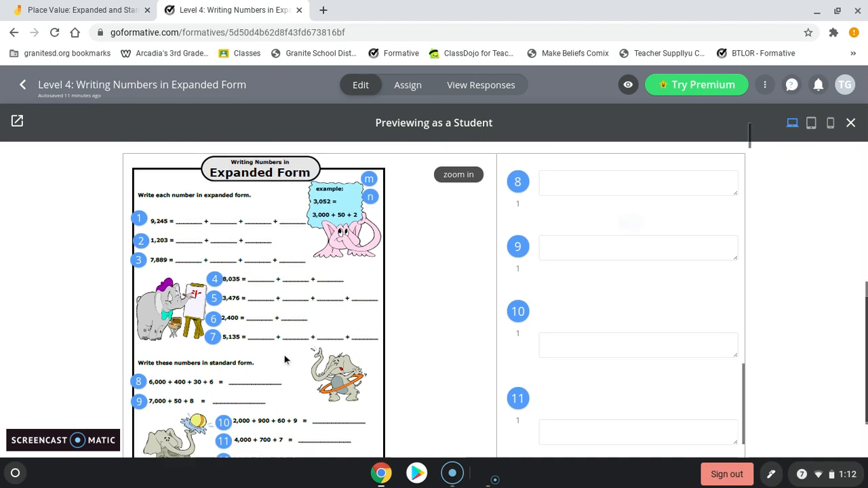
{"action": "scroll", "scroll_direction": "down", "scroll_amount": 3}
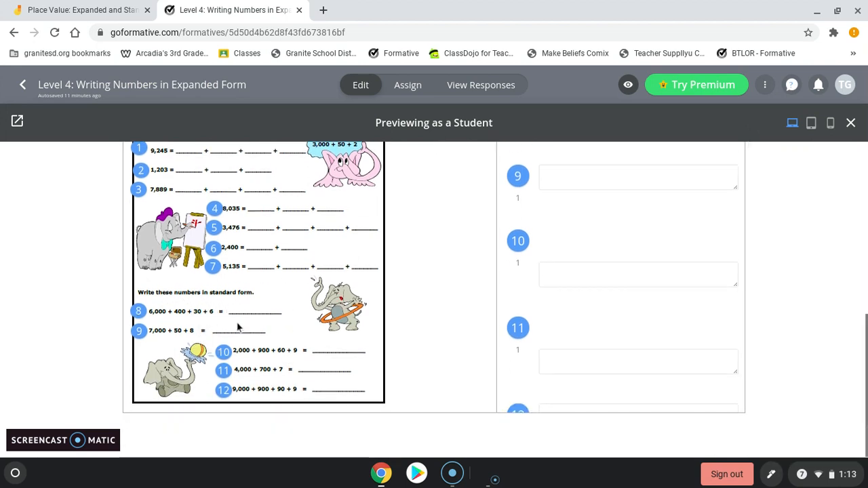
{"action": "mouse_move", "coordinate": [317, 351]}
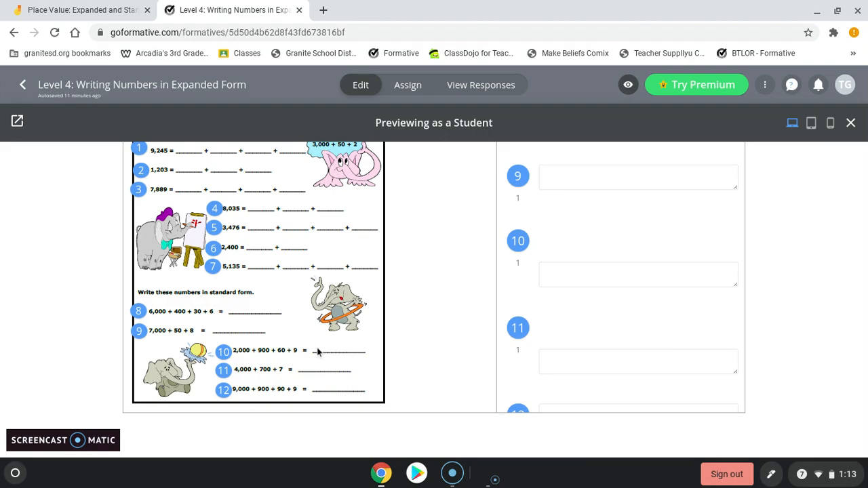